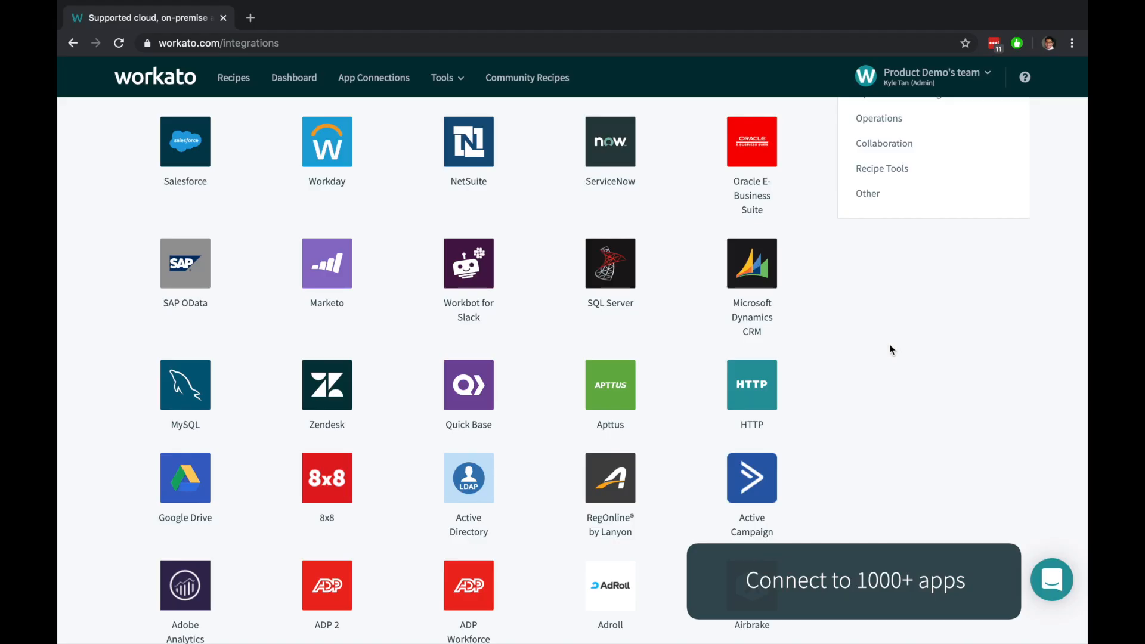
Browse the integrations catalogue, then go to the team's Recipes page with its empty Home folder
{"action": "scroll", "scroll_direction": "down", "scroll_amount": 3}
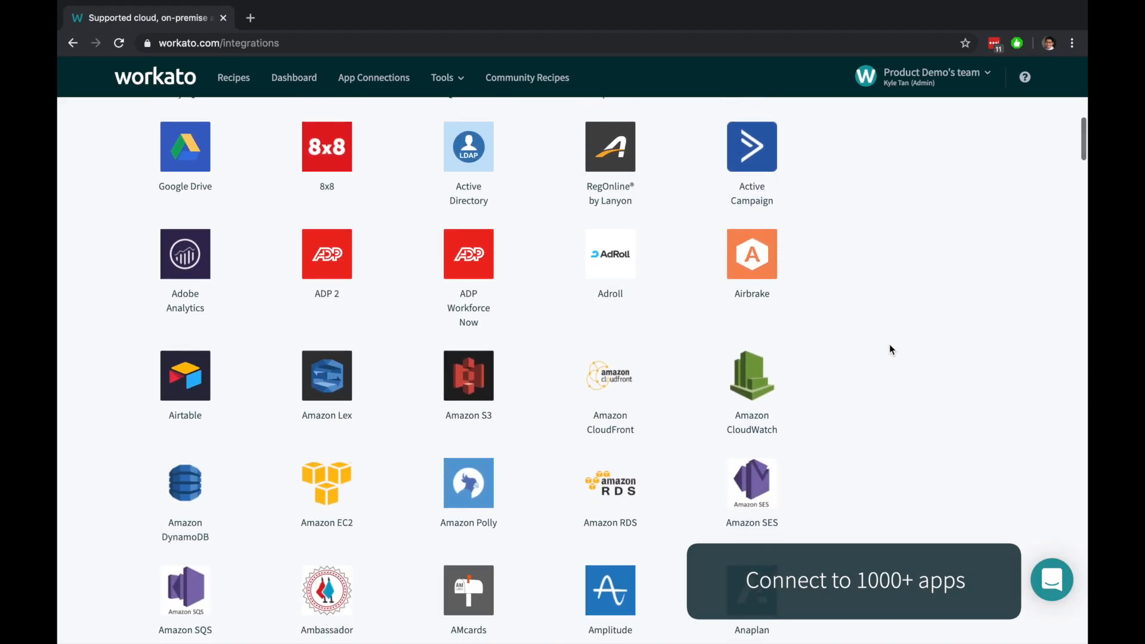
{"action": "scroll", "scroll_direction": "down", "scroll_amount": 3}
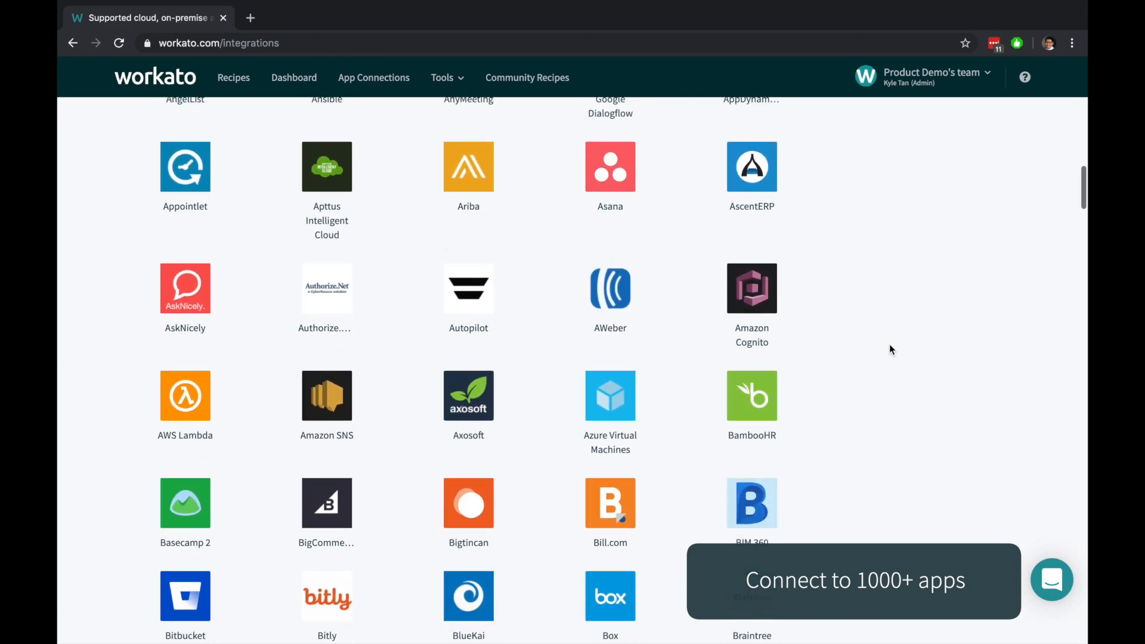
{"action": "scroll", "scroll_direction": "down", "scroll_amount": 3}
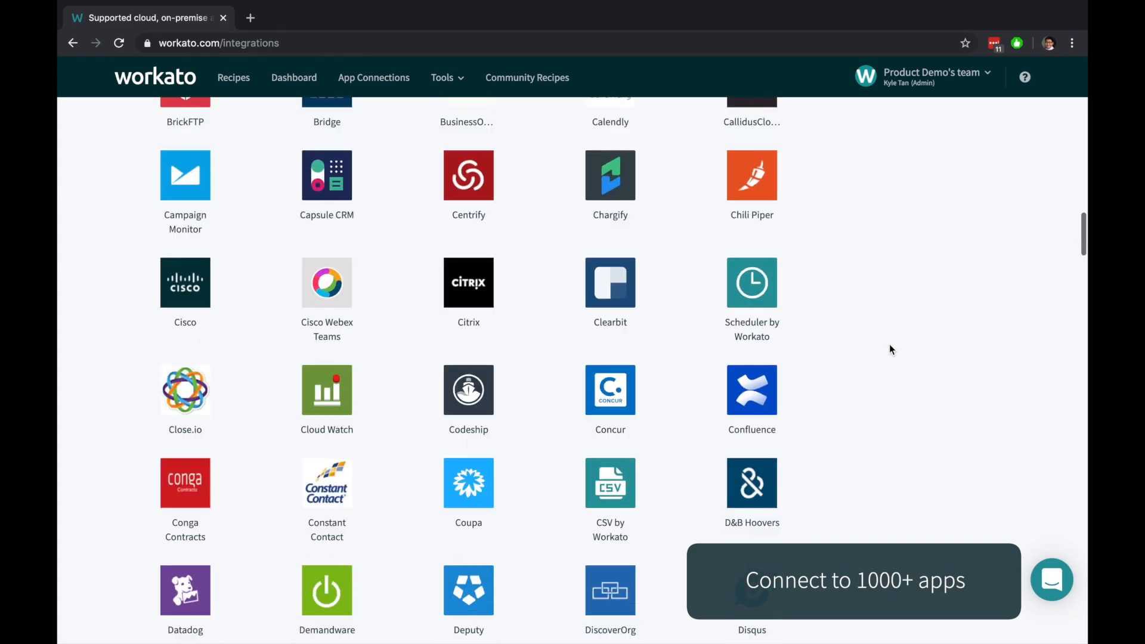
{"action": "left_click", "coordinate": [233, 78]}
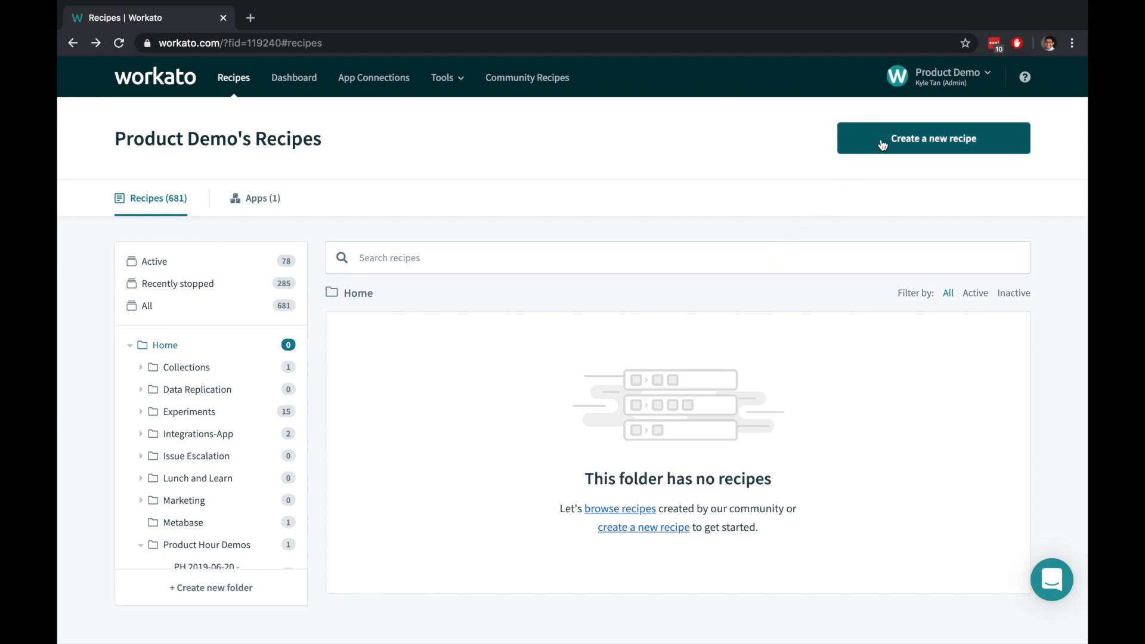
Create a new recipe so the editor opens showing the trigger app list
{"action": "left_click", "coordinate": [933, 138]}
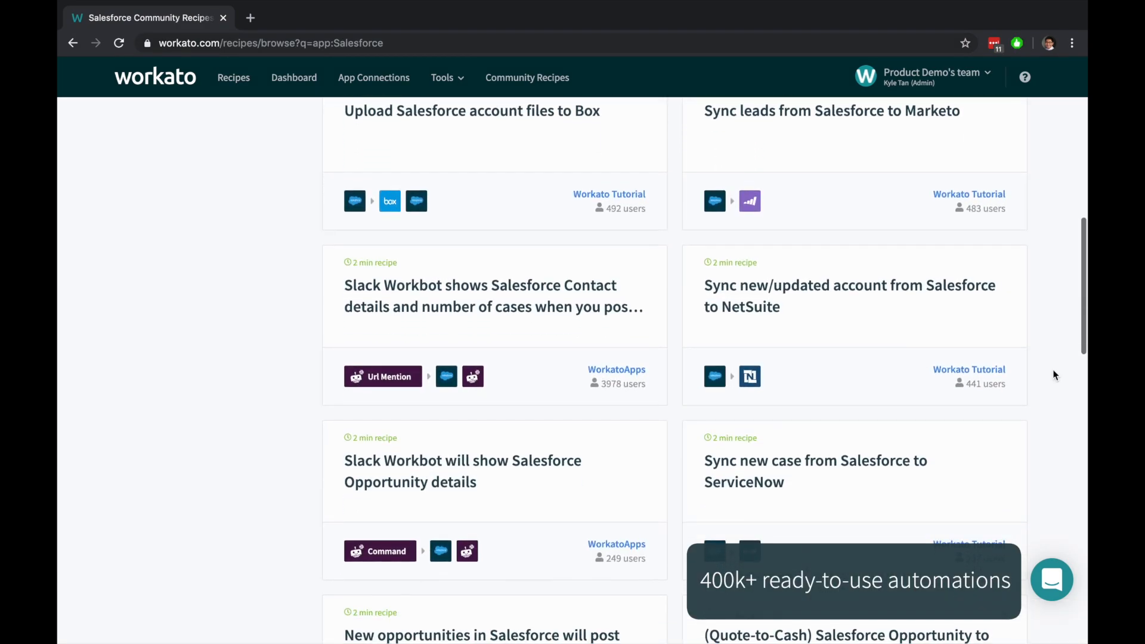
{"action": "scroll", "scroll_direction": "down", "scroll_amount": 3}
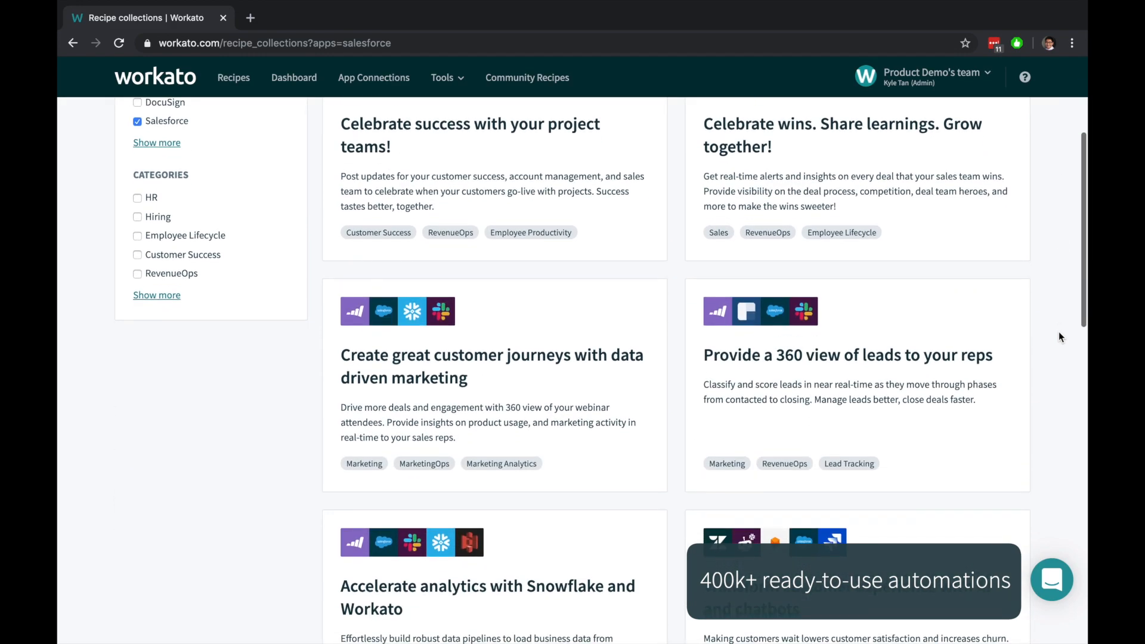
{"action": "left_click", "coordinate": [847, 355]}
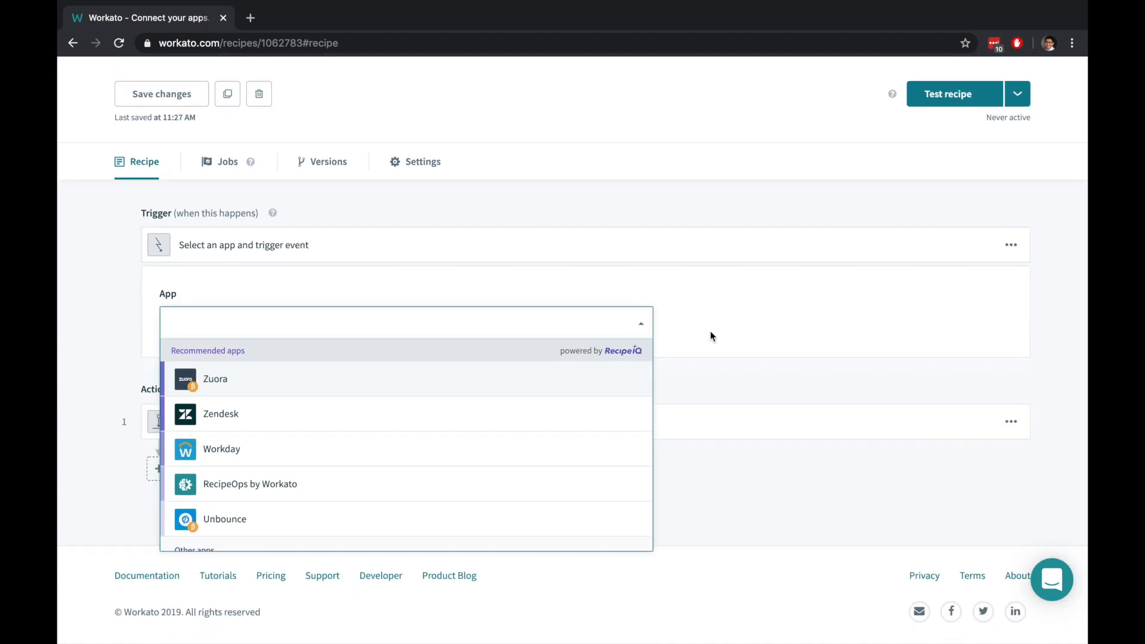
Set the trigger to SFTP's 'New/updated CSV file in directory' and link the SFTP account
{"action": "type", "text": "sftp"}
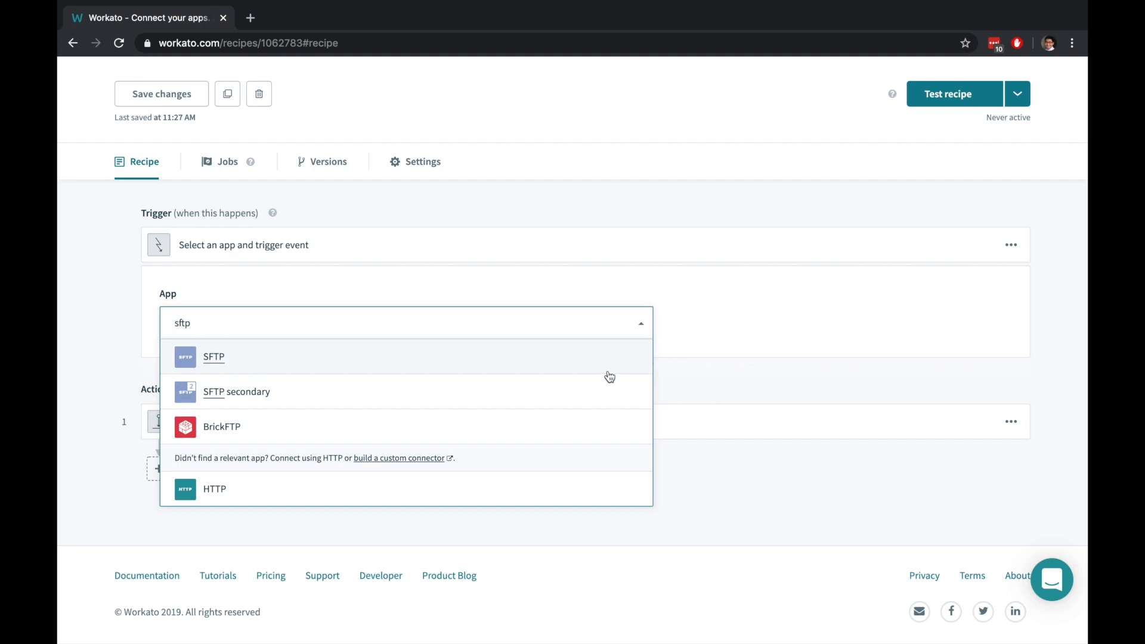
{"action": "left_click", "coordinate": [215, 357]}
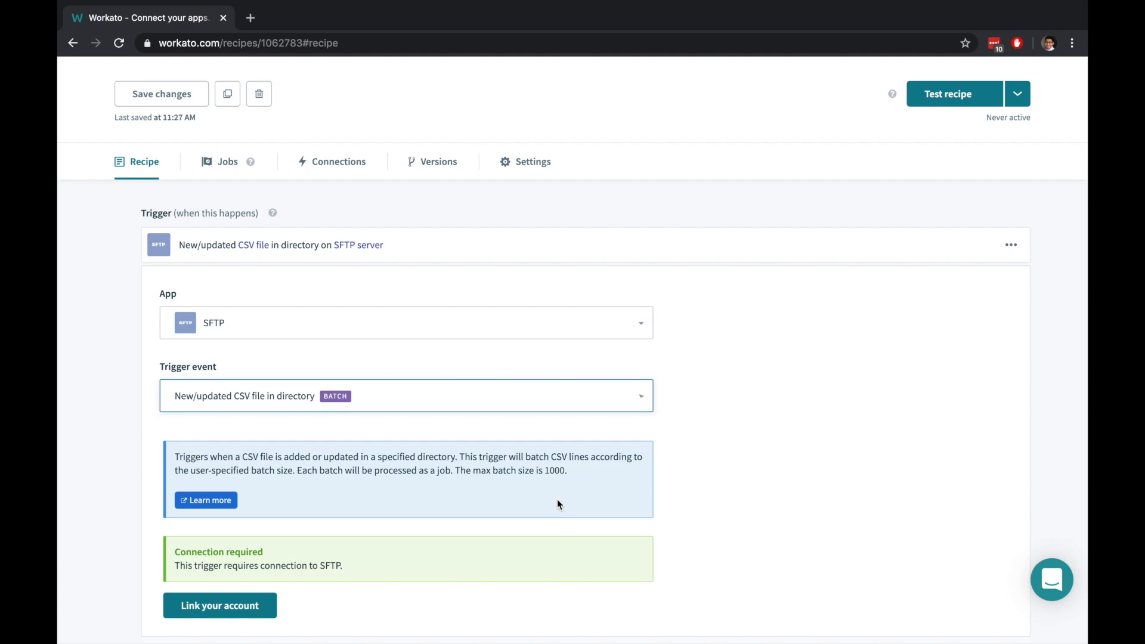
{"action": "scroll", "scroll_direction": "down", "scroll_amount": 3}
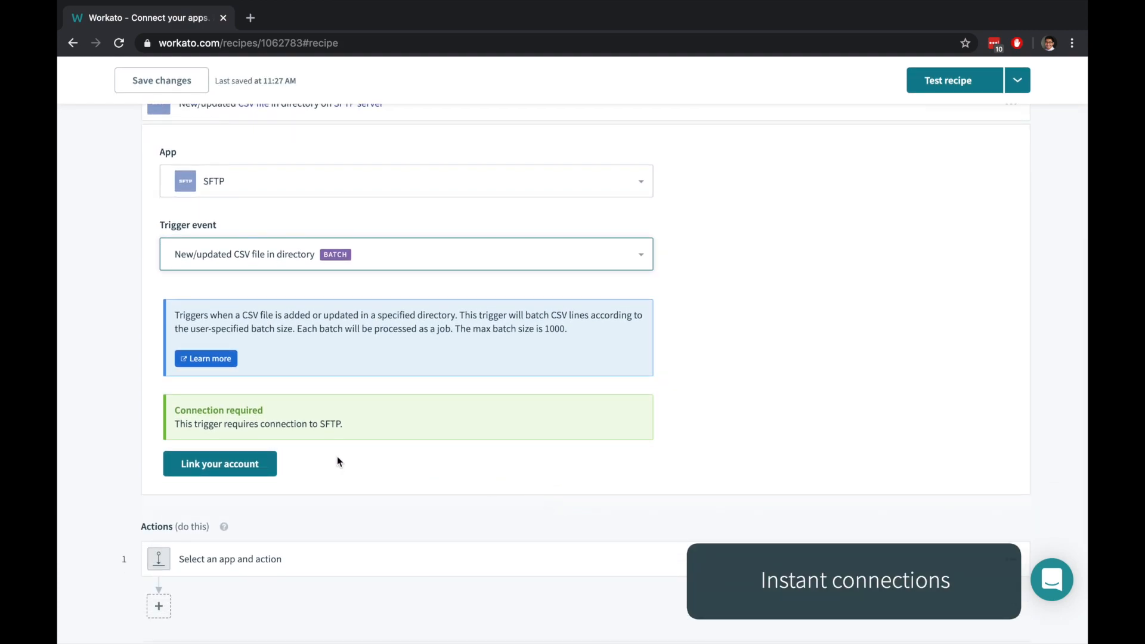
{"action": "left_click", "coordinate": [219, 464]}
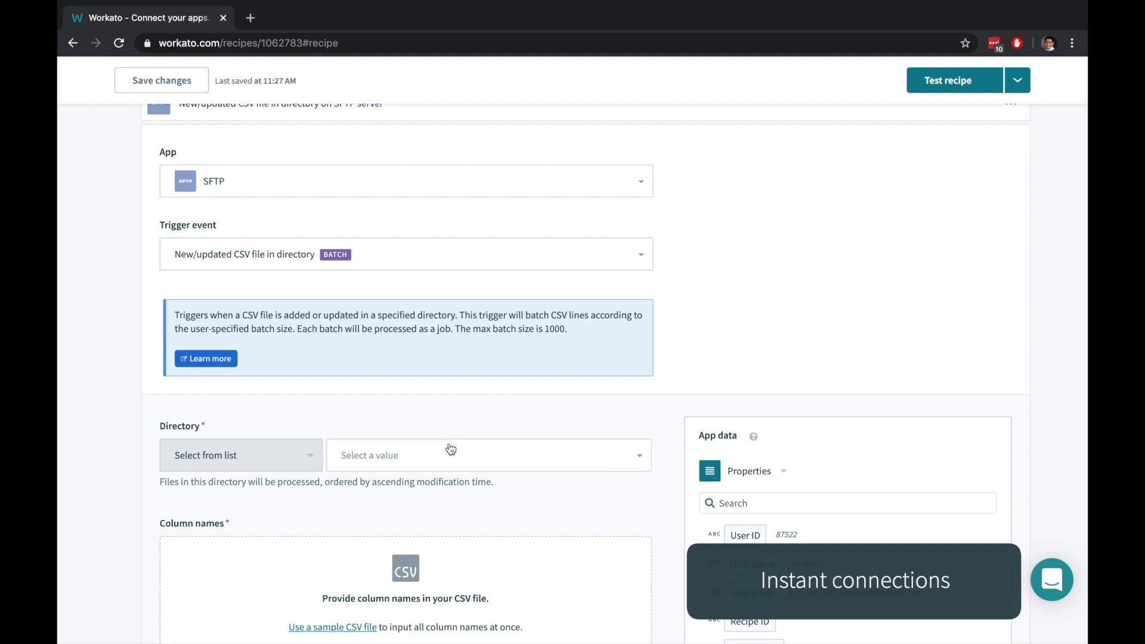
Watch the 'uploads' directory, generate columns from a sample CSV, and name the recipe 'Event leads --> BigQuery'
{"action": "left_click", "coordinate": [451, 449]}
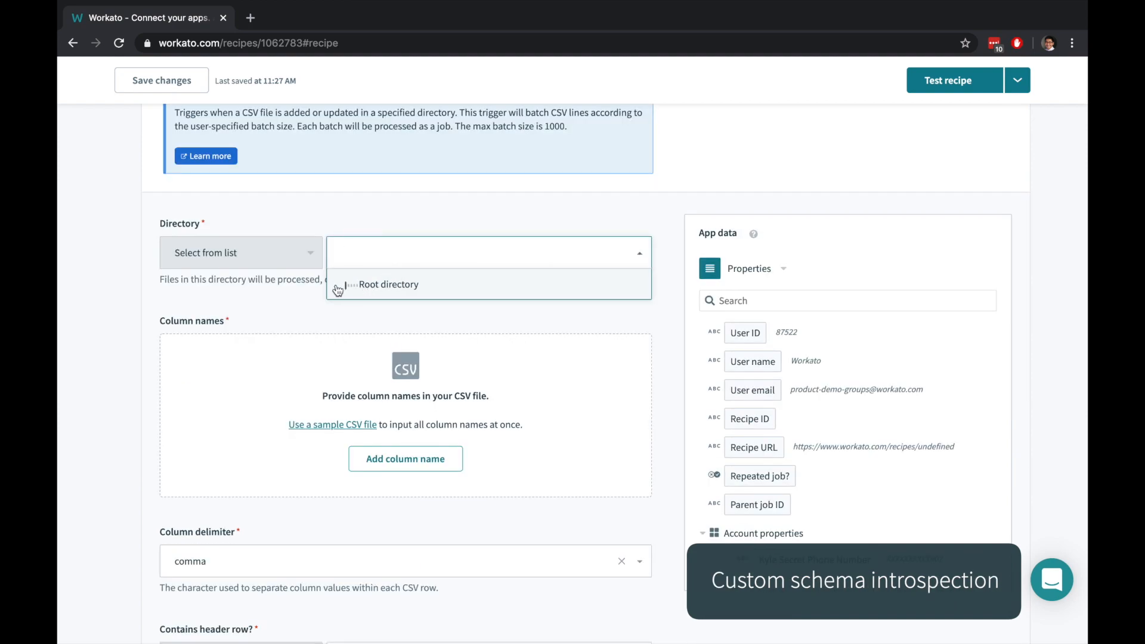
{"action": "left_click", "coordinate": [388, 284]}
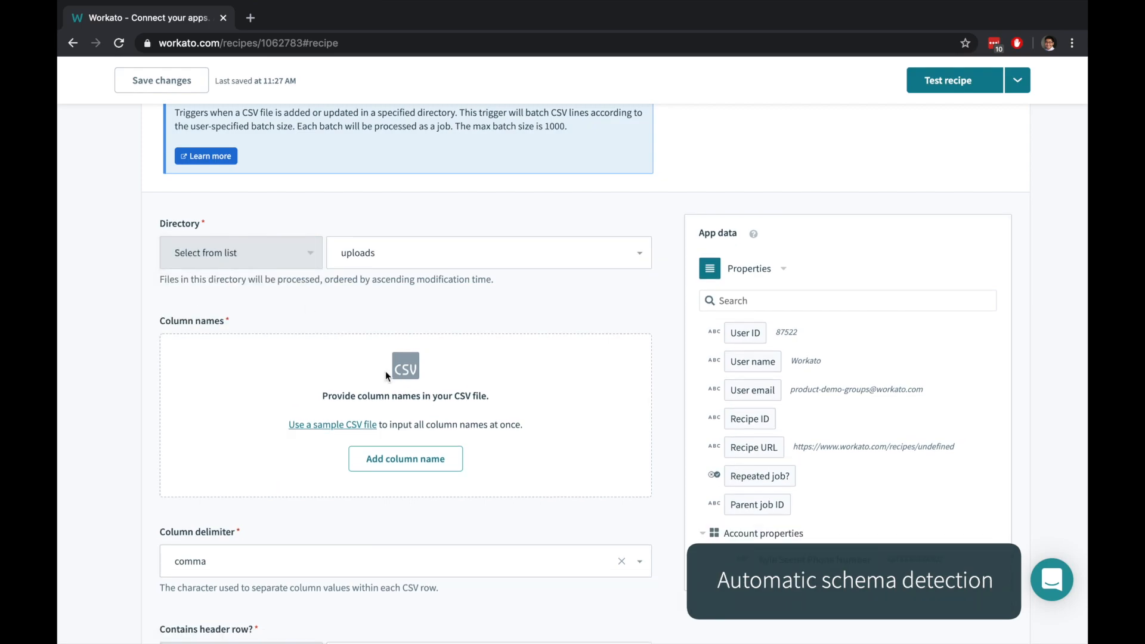
{"action": "scroll", "scroll_direction": "down", "scroll_amount": 3}
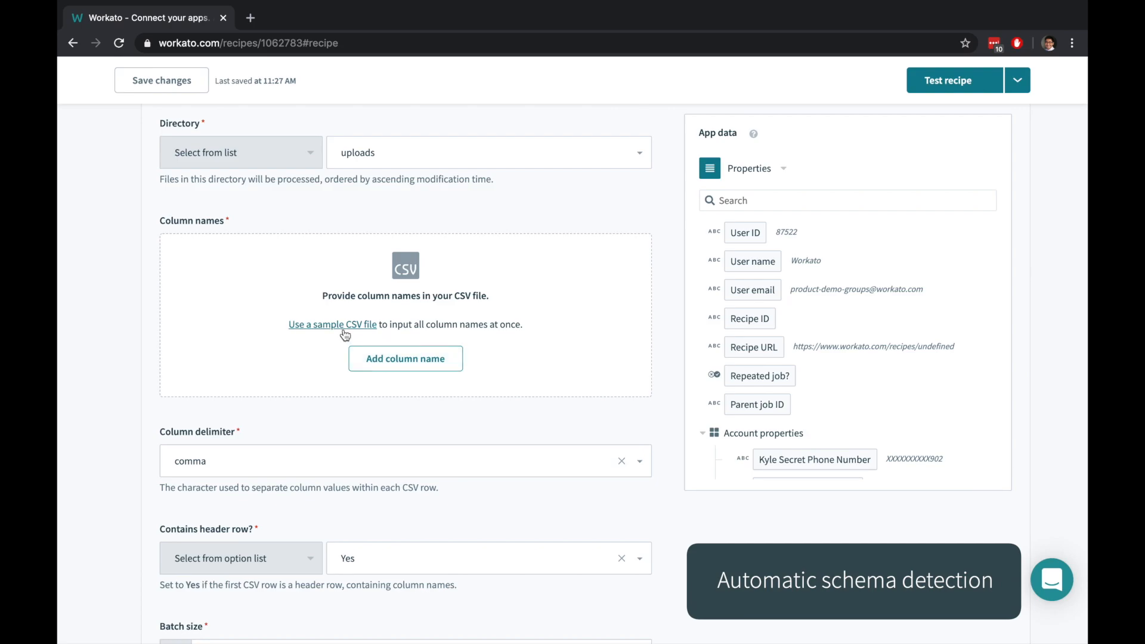
{"action": "left_click", "coordinate": [332, 324]}
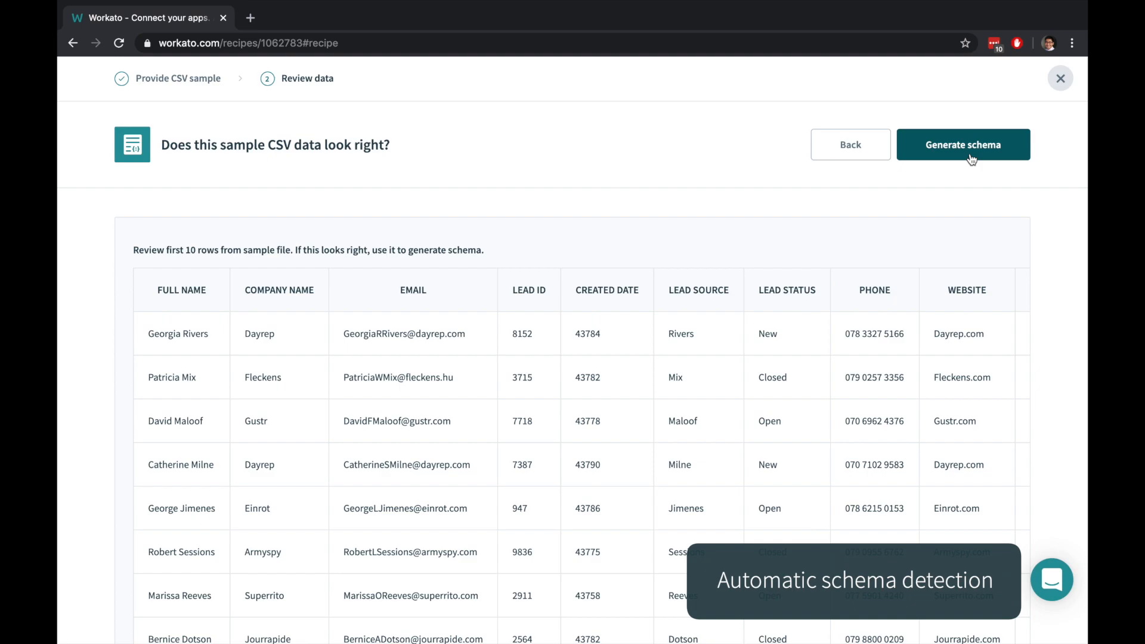
{"action": "left_click", "coordinate": [963, 144]}
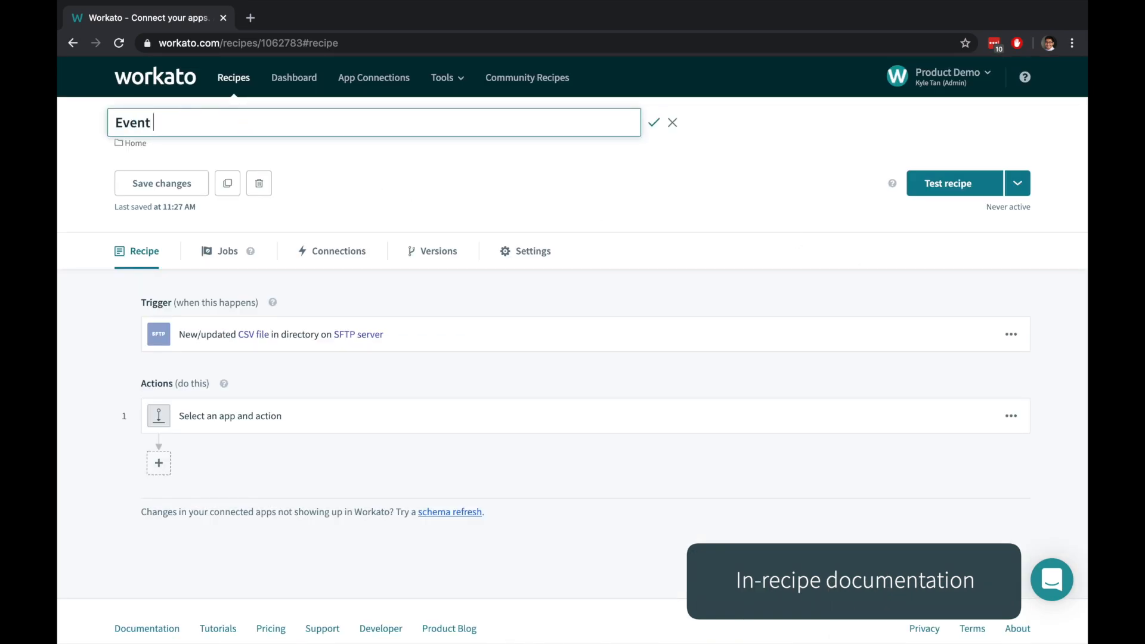
{"action": "left_click", "coordinate": [654, 122]}
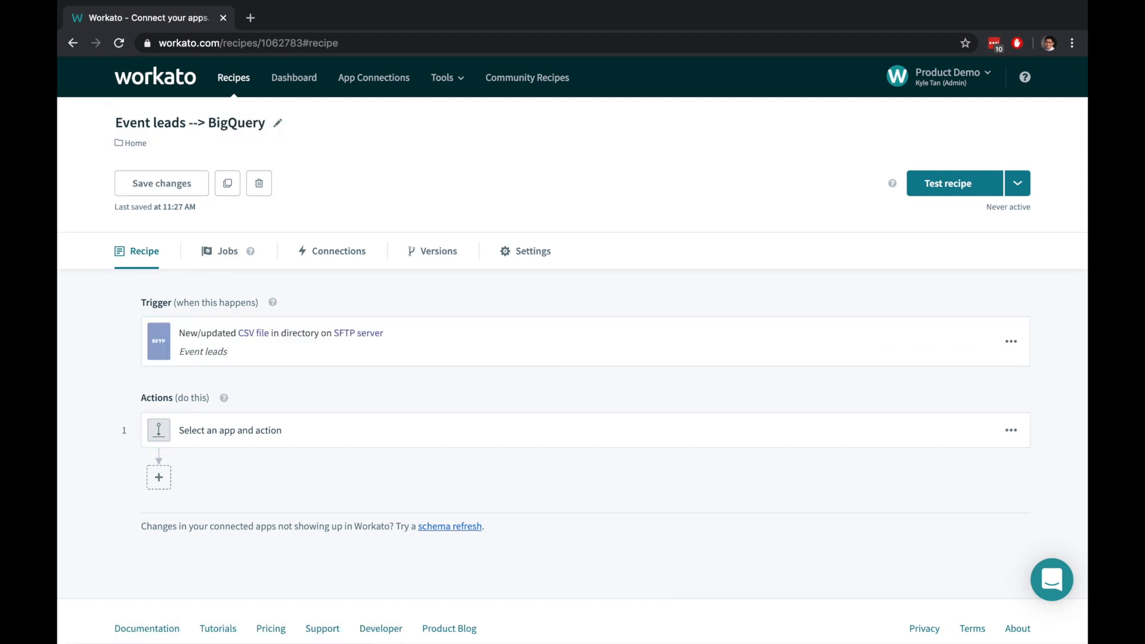
{"action": "left_click", "coordinate": [229, 430]}
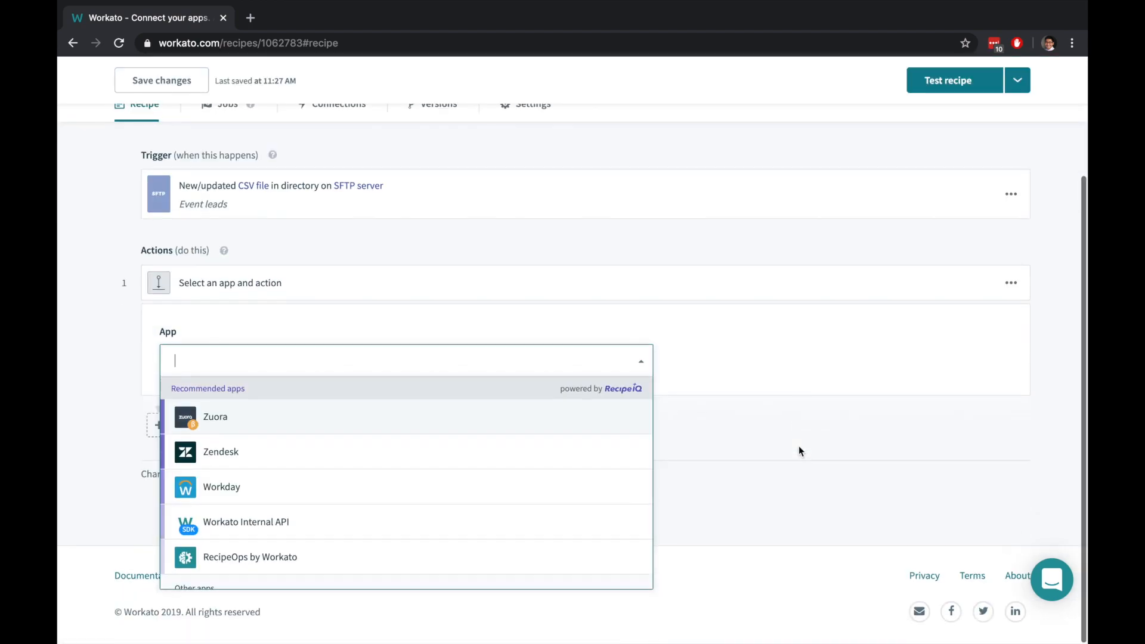
Make the first action Google BigQuery 'Insert rows' and link the BigQuery account
{"action": "type", "text": "bigquery"}
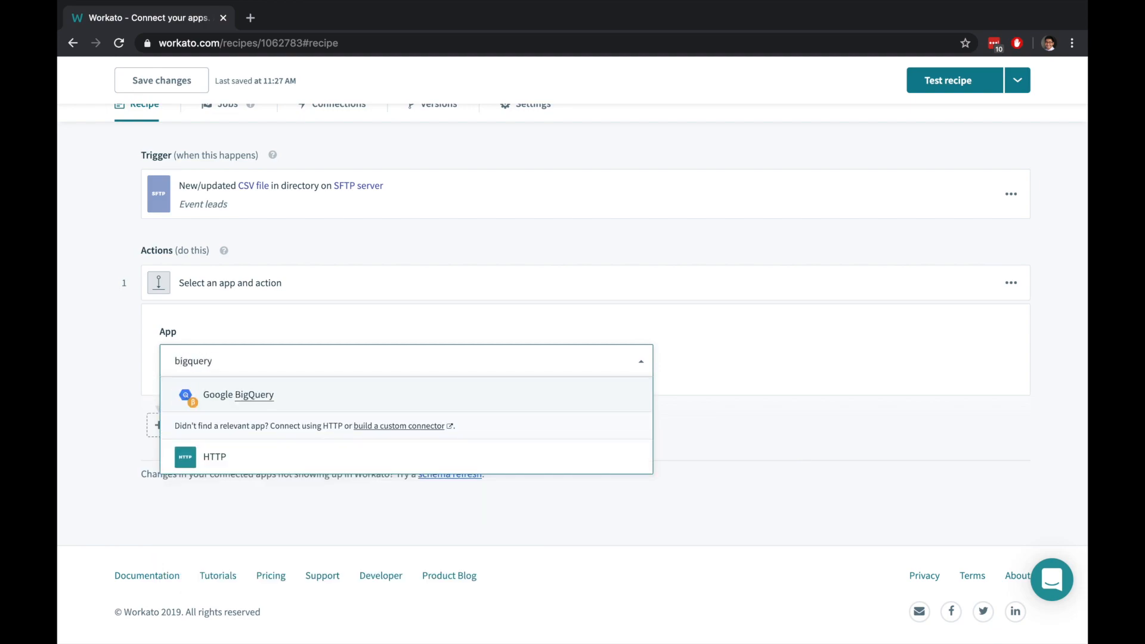
{"action": "left_click", "coordinate": [238, 394]}
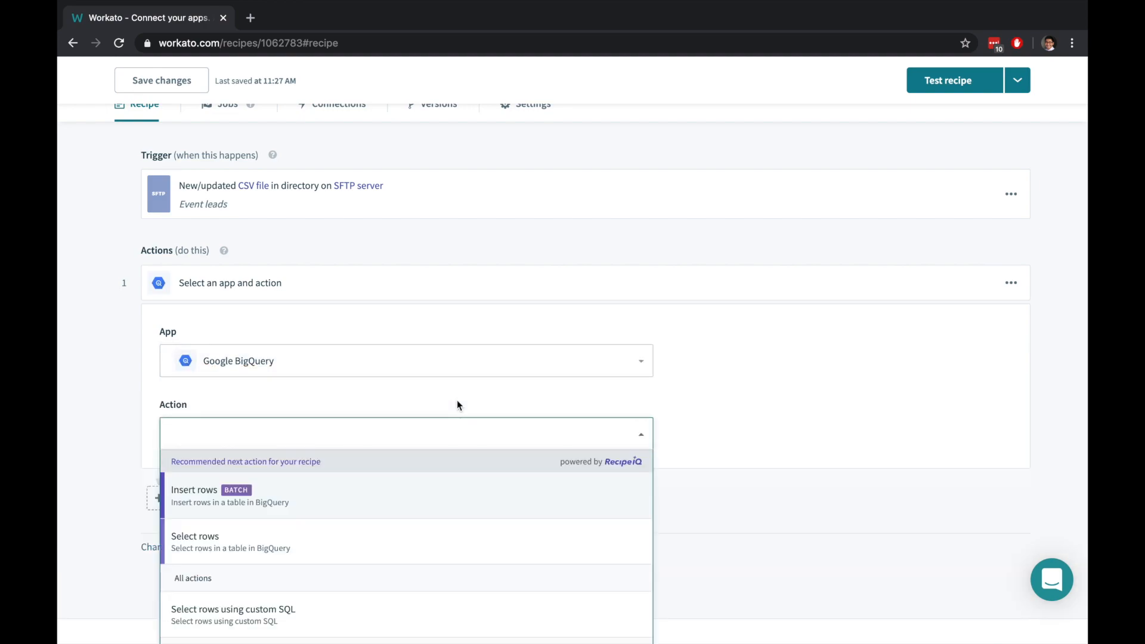
{"action": "scroll", "scroll_direction": "down", "scroll_amount": 3}
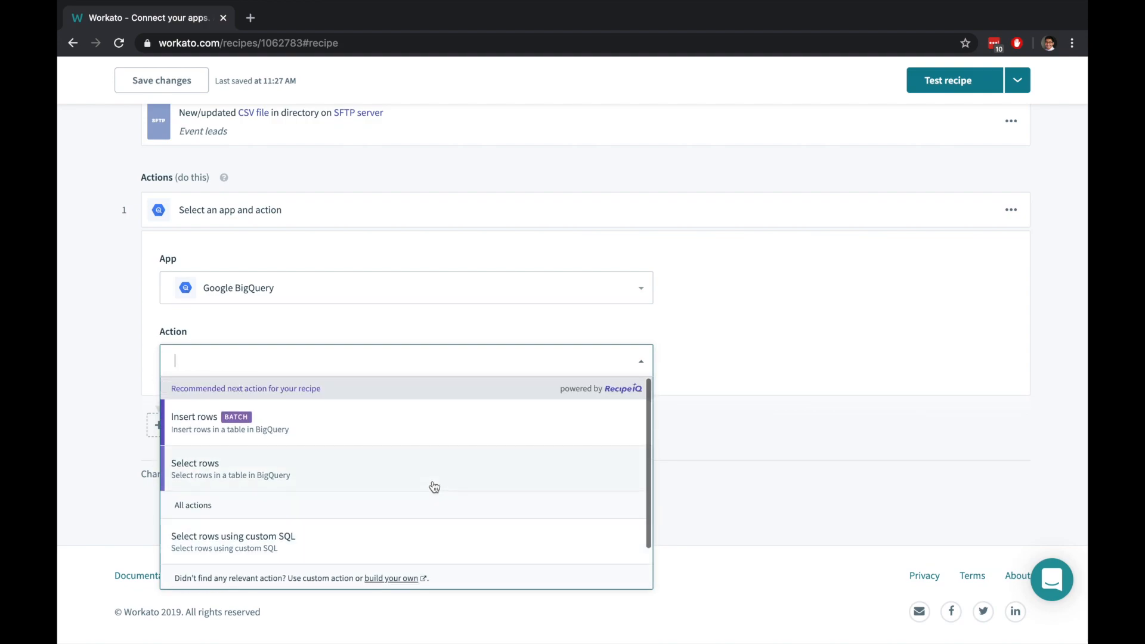
{"action": "left_click", "coordinate": [194, 422]}
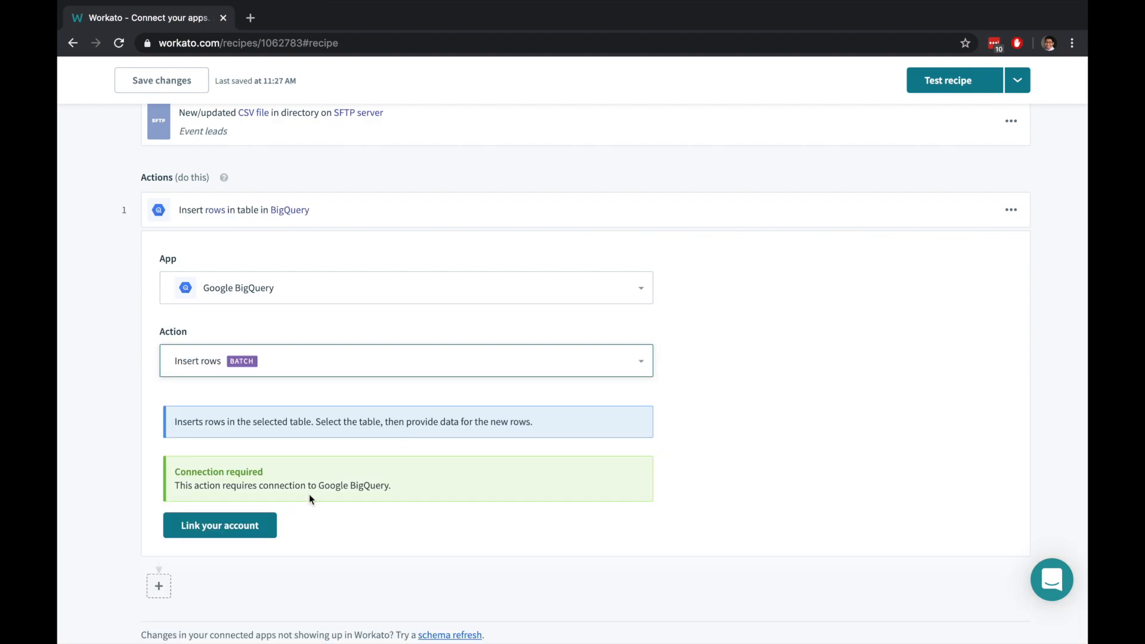
{"action": "left_click", "coordinate": [219, 525]}
{"action": "type", "text": "email"}
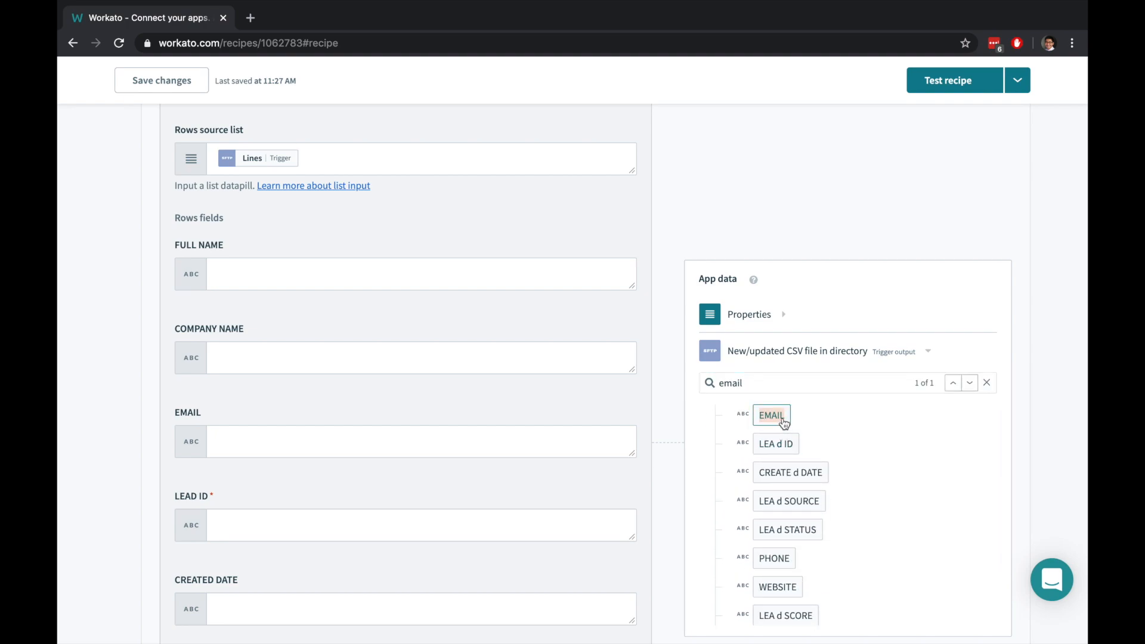
Map the CSV Lines onto the BigQuery Rows and apply all 10 matched mappings
{"action": "left_click", "coordinate": [771, 415]}
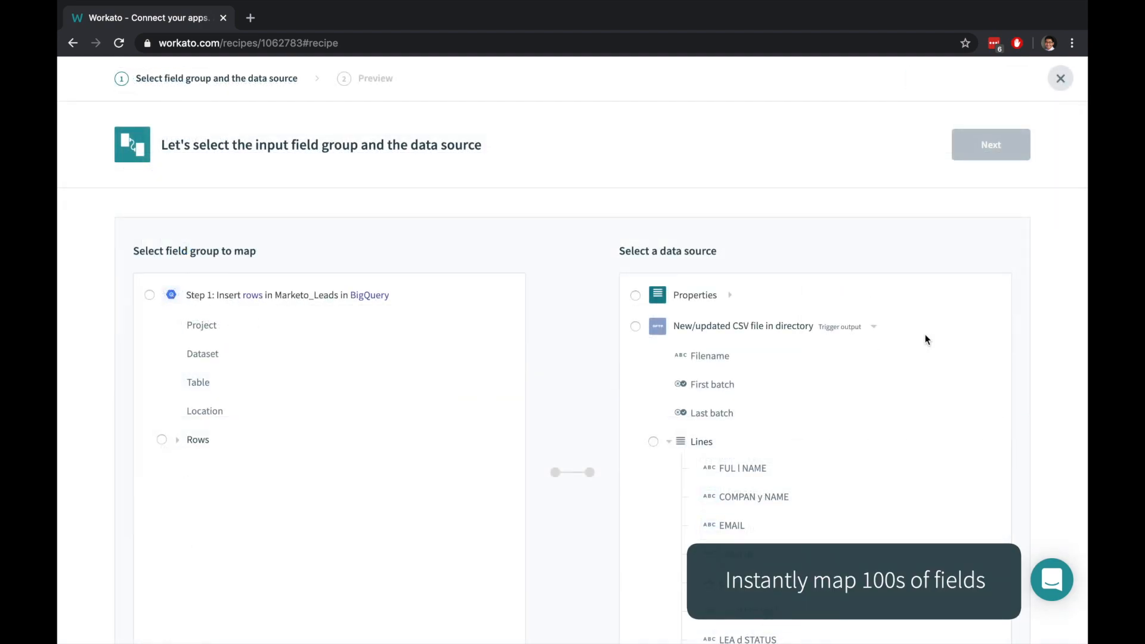
{"action": "left_click", "coordinate": [161, 440]}
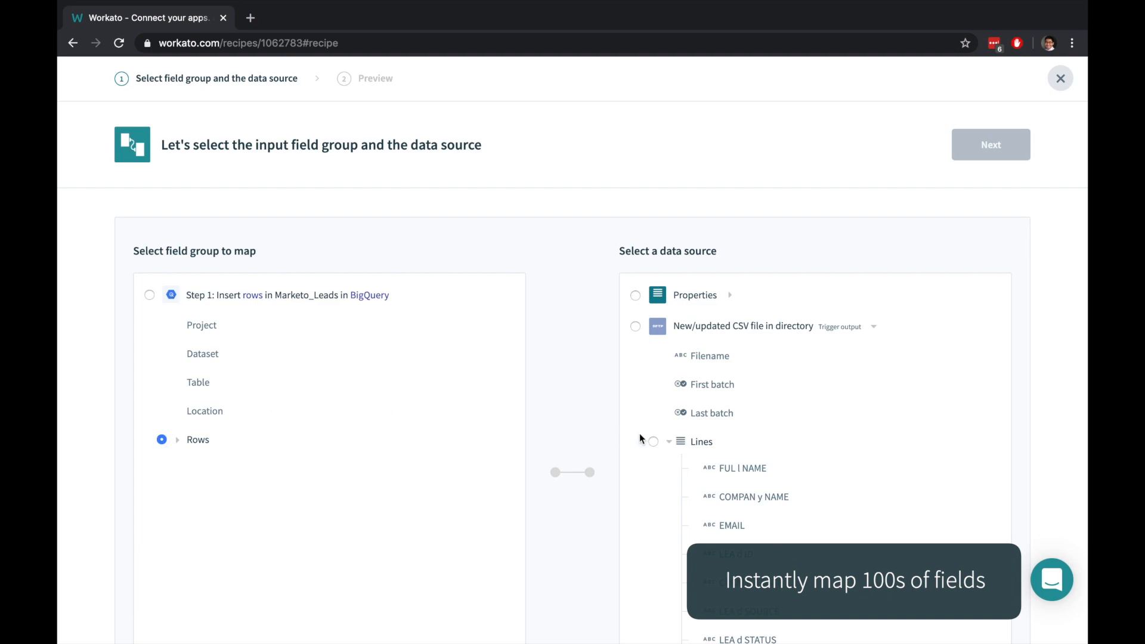
{"action": "left_click", "coordinate": [990, 144]}
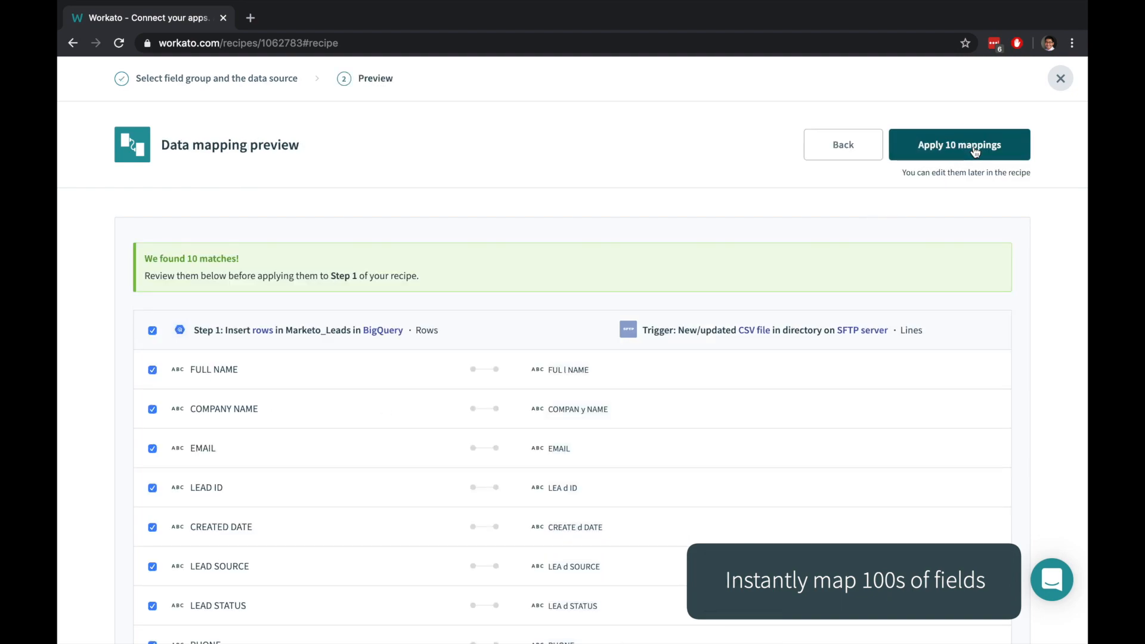
{"action": "left_click", "coordinate": [960, 144]}
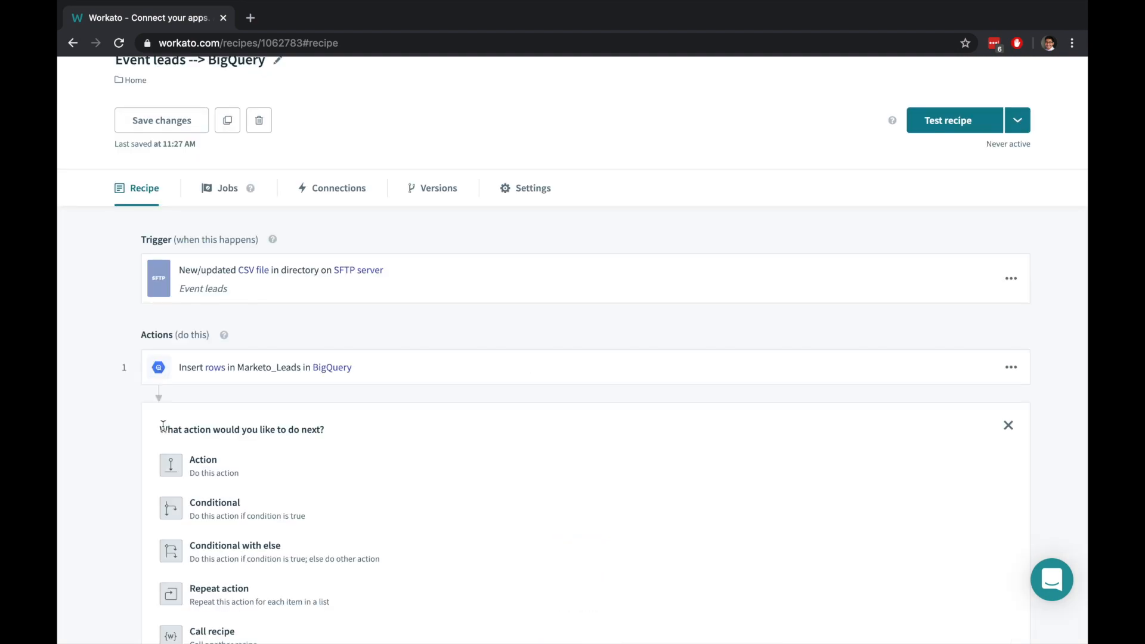
Set the condition to Reason.downcase contains 'missing', using formula mode for the data field
{"action": "scroll", "scroll_direction": "down", "scroll_amount": 3}
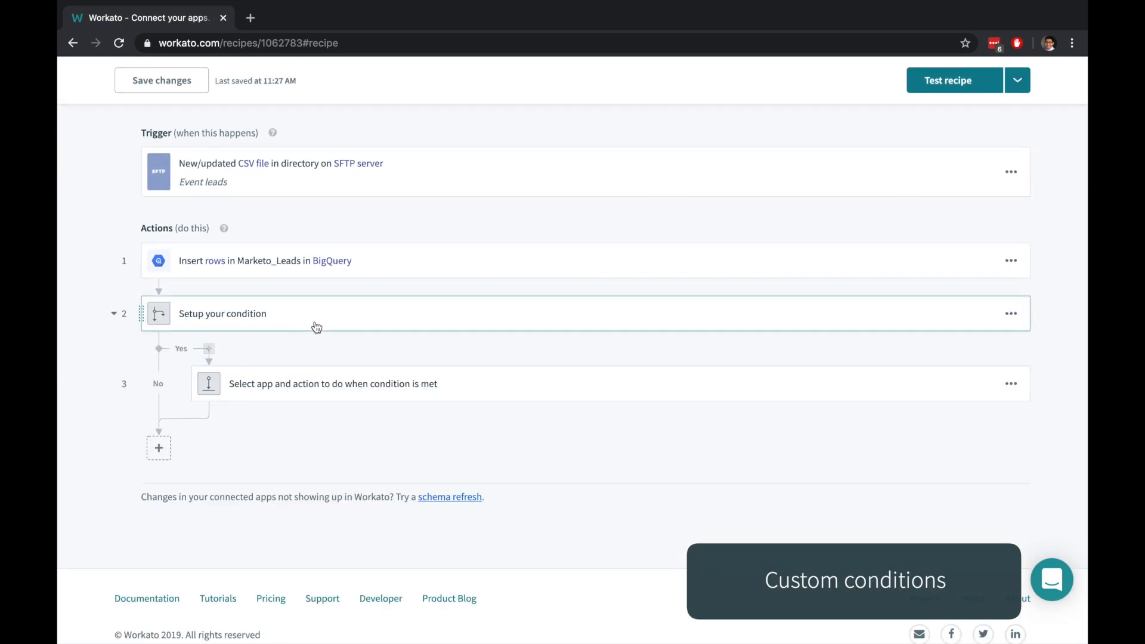
{"action": "left_click", "coordinate": [223, 313]}
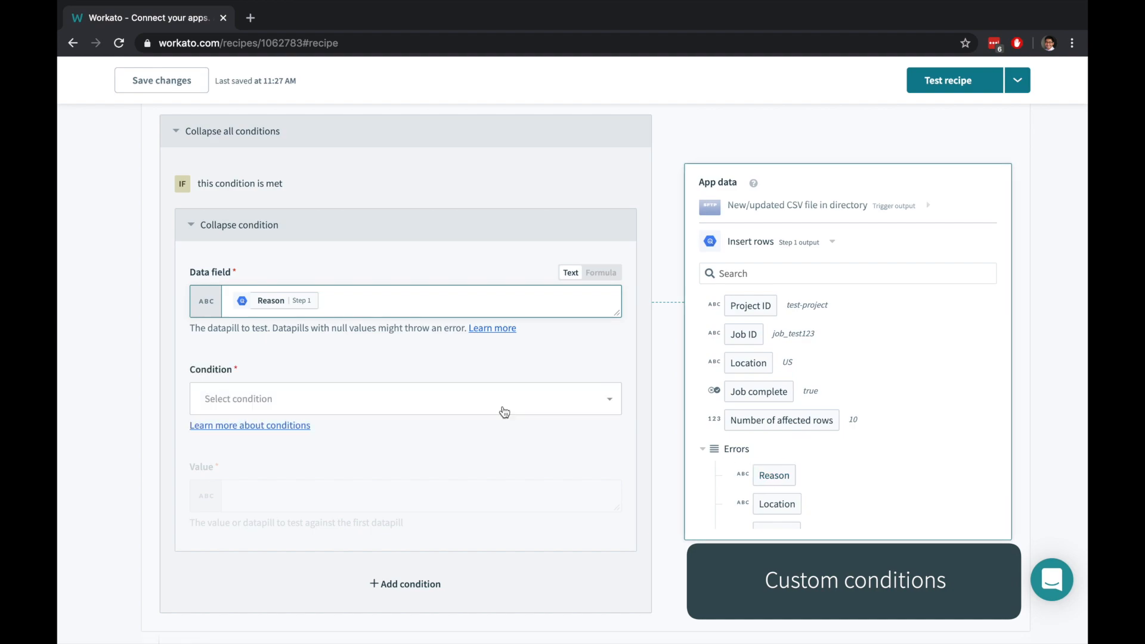
{"action": "type", "text": "missing"}
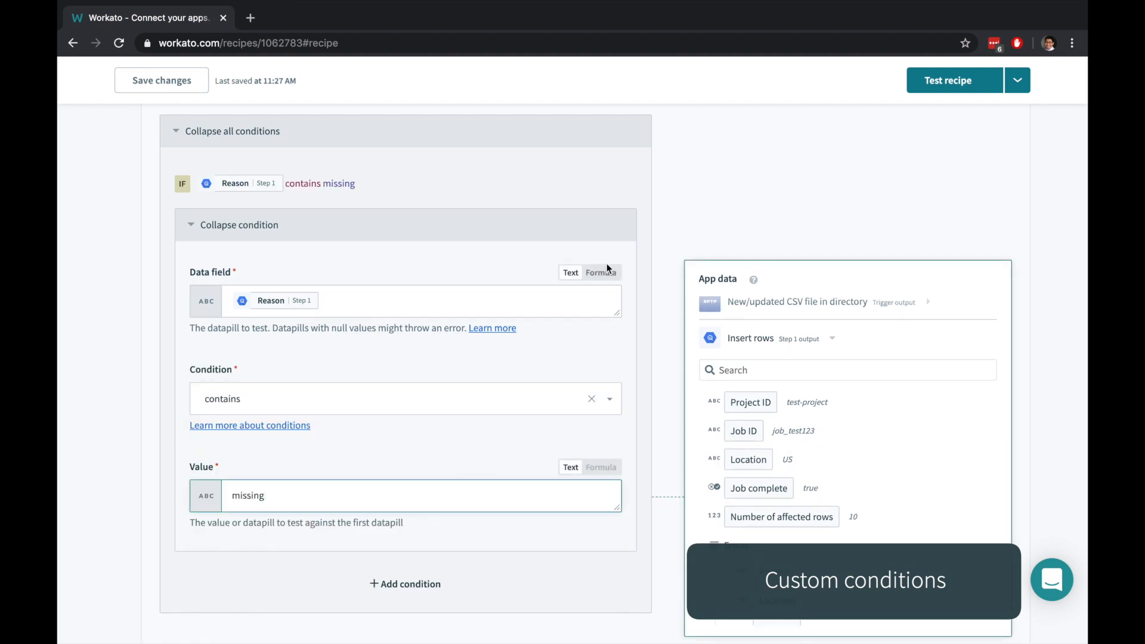
{"action": "left_click", "coordinate": [602, 272]}
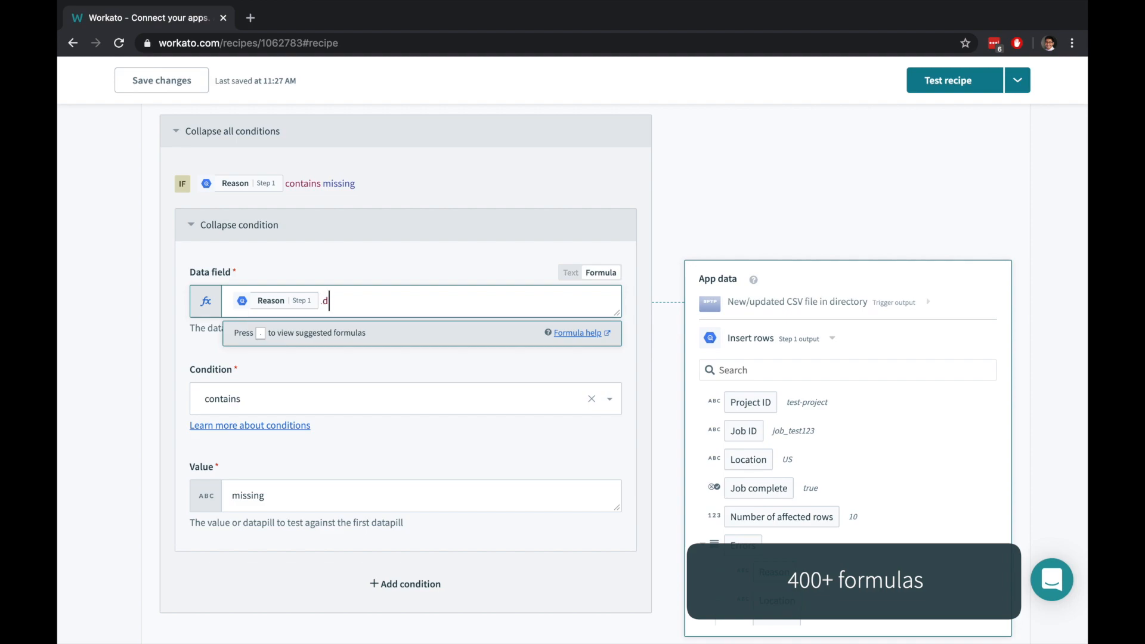
{"action": "type", "text": "owncase"}
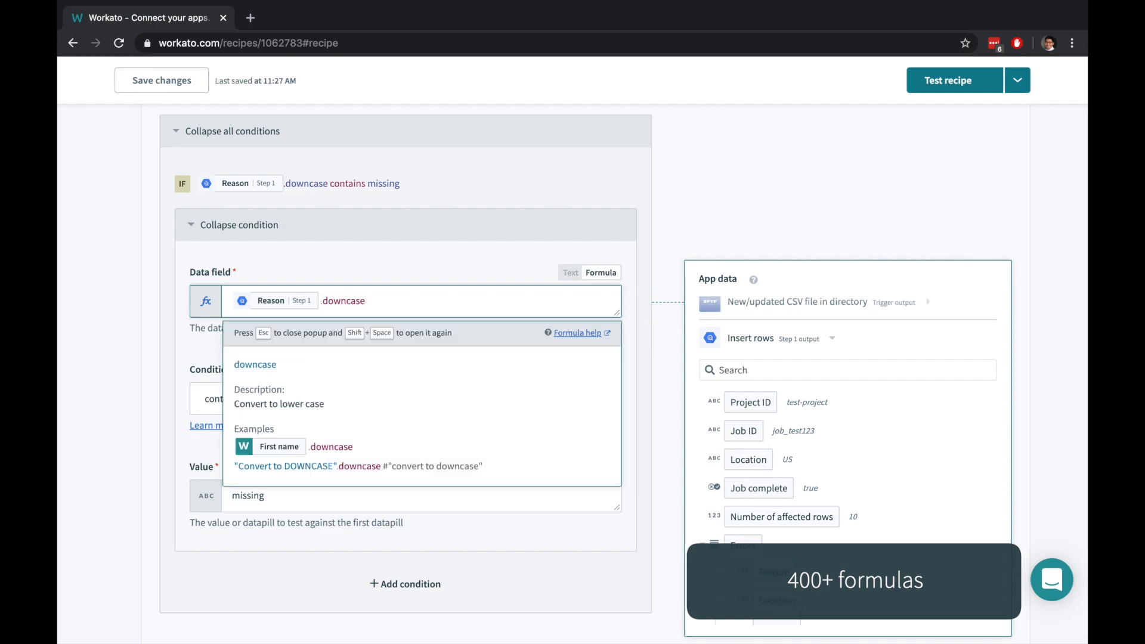
{"action": "mouse_move", "coordinate": [495, 272]}
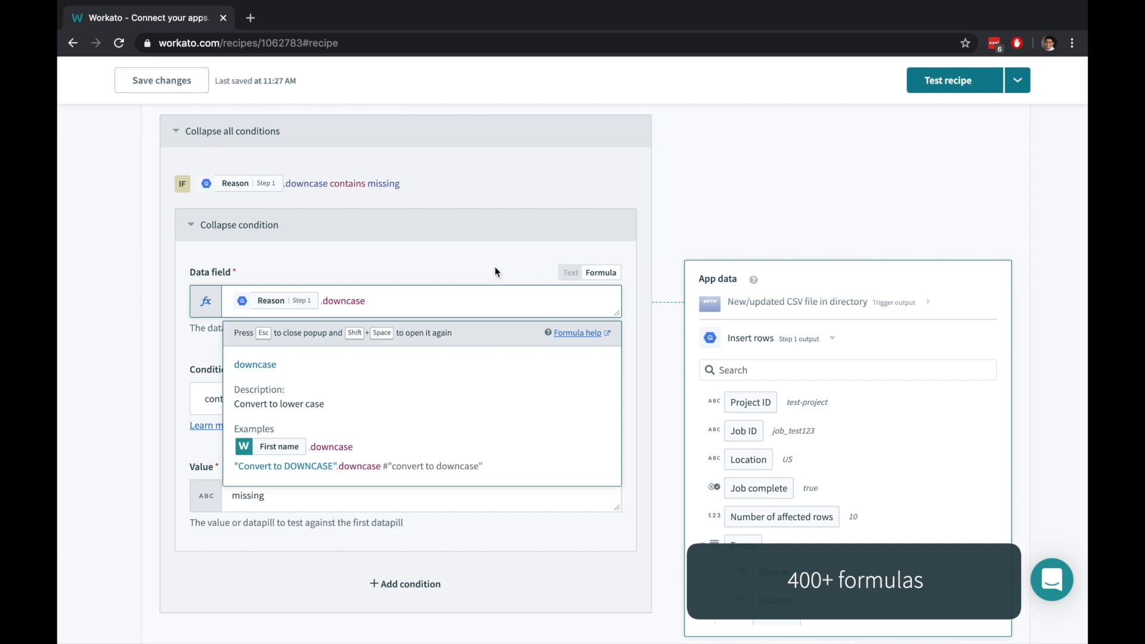
{"action": "scroll", "scroll_direction": "down", "scroll_amount": 3}
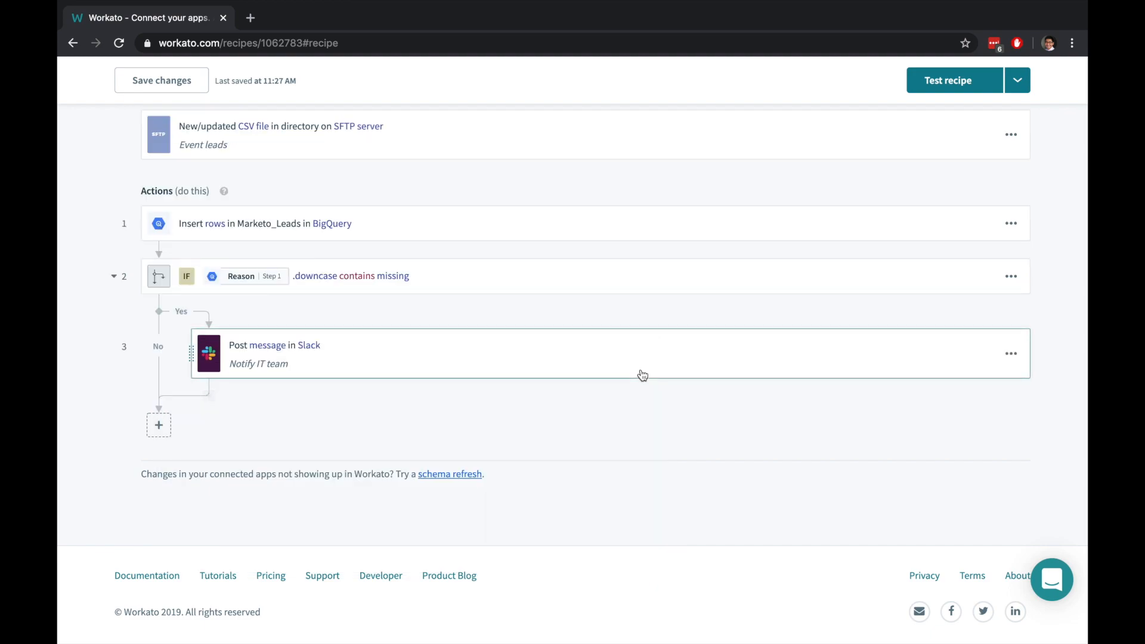
Show the next-step options below the Slack 'Notify IT team' message
{"action": "left_click", "coordinate": [158, 425]}
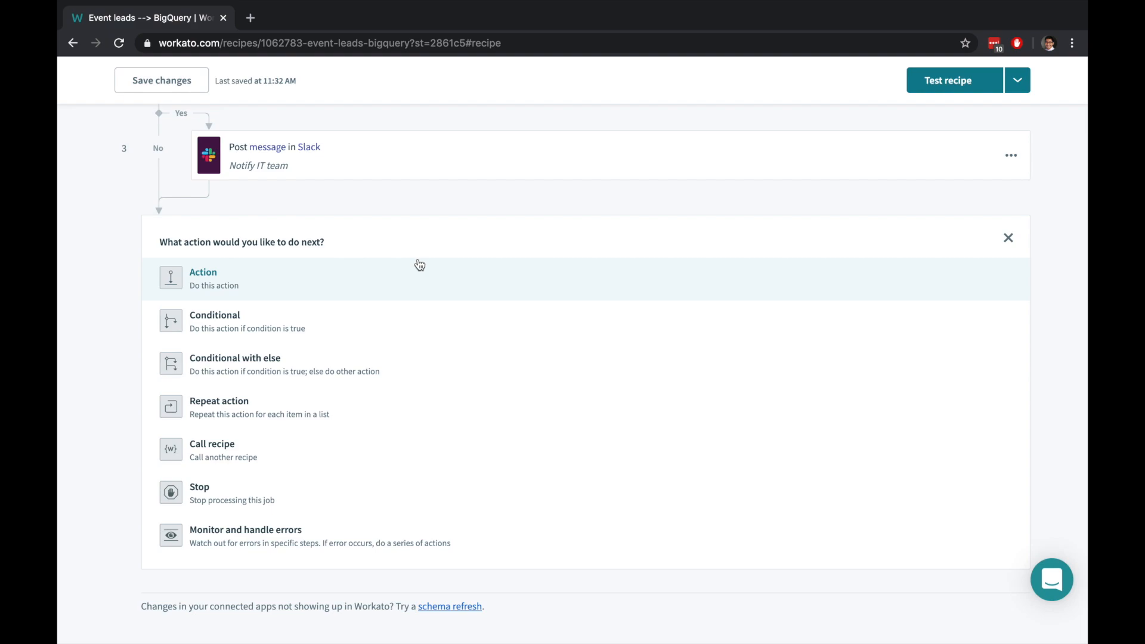
{"action": "mouse_move", "coordinate": [462, 390]}
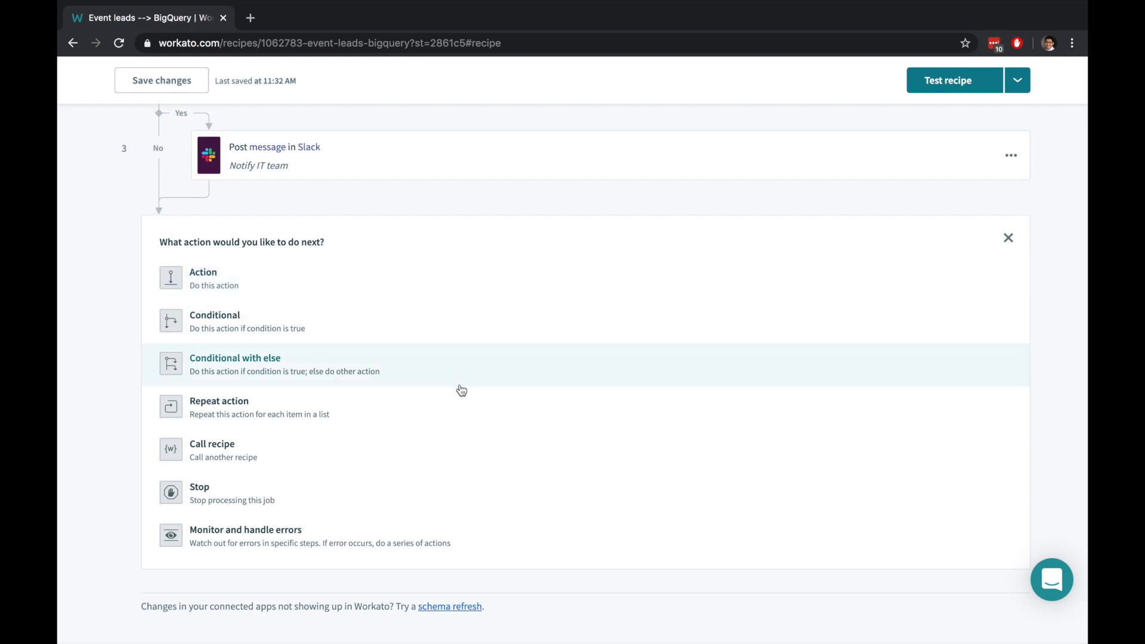
{"action": "mouse_move", "coordinate": [445, 508]}
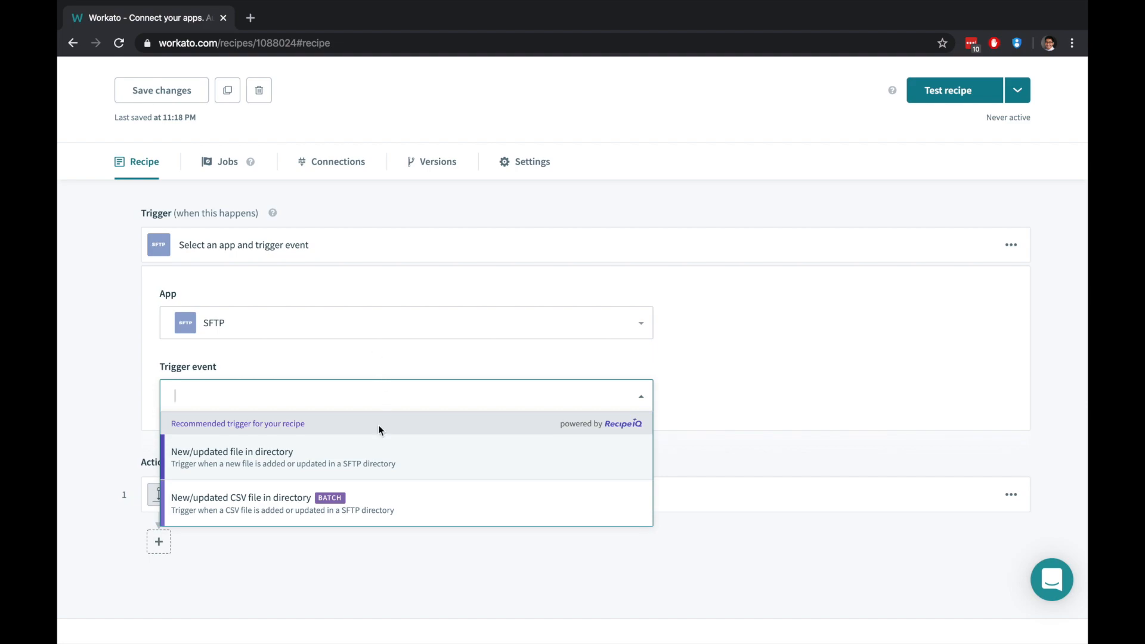
Pick the recommended SFTP new/updated file trigger and fill the upload with File contents
{"action": "left_click", "coordinate": [231, 451]}
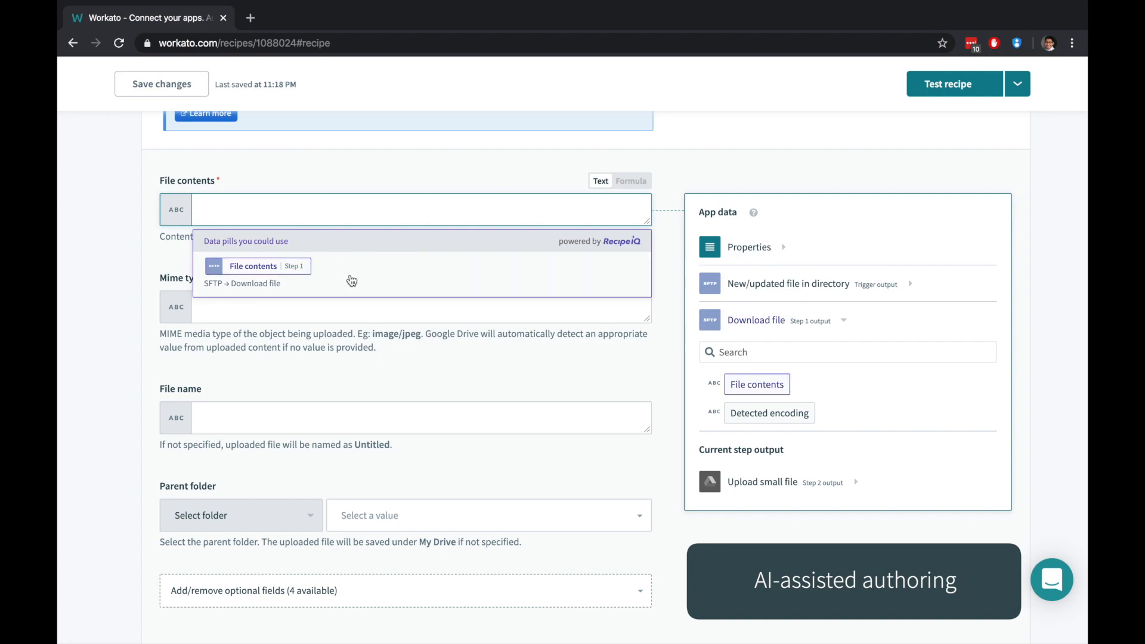
{"action": "left_click", "coordinate": [253, 266]}
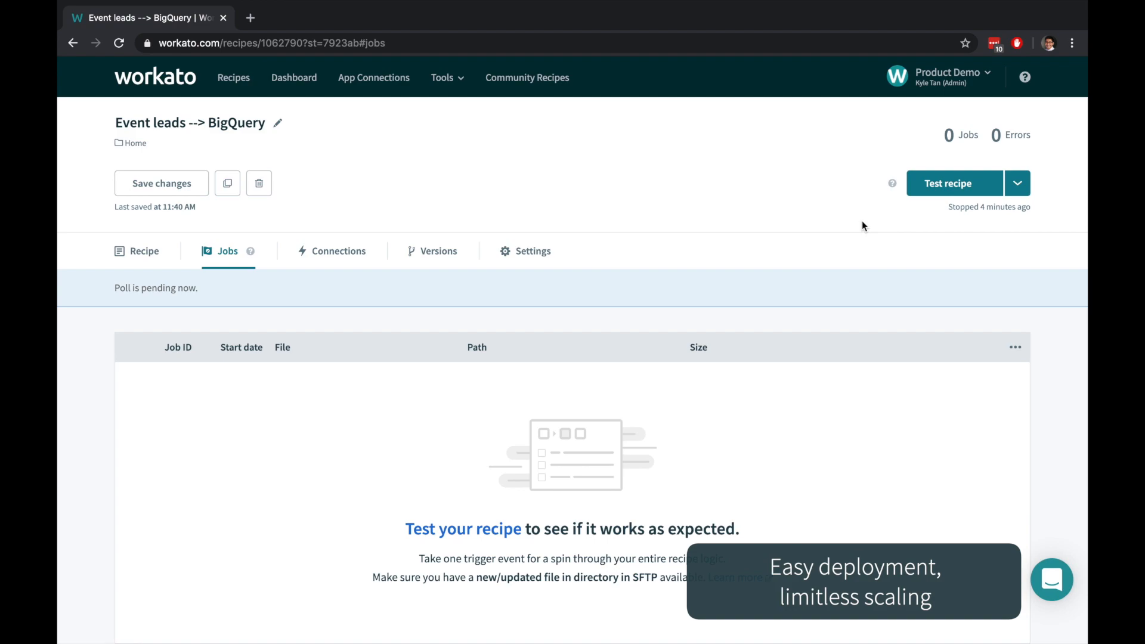
{"action": "mouse_move", "coordinate": [954, 183]}
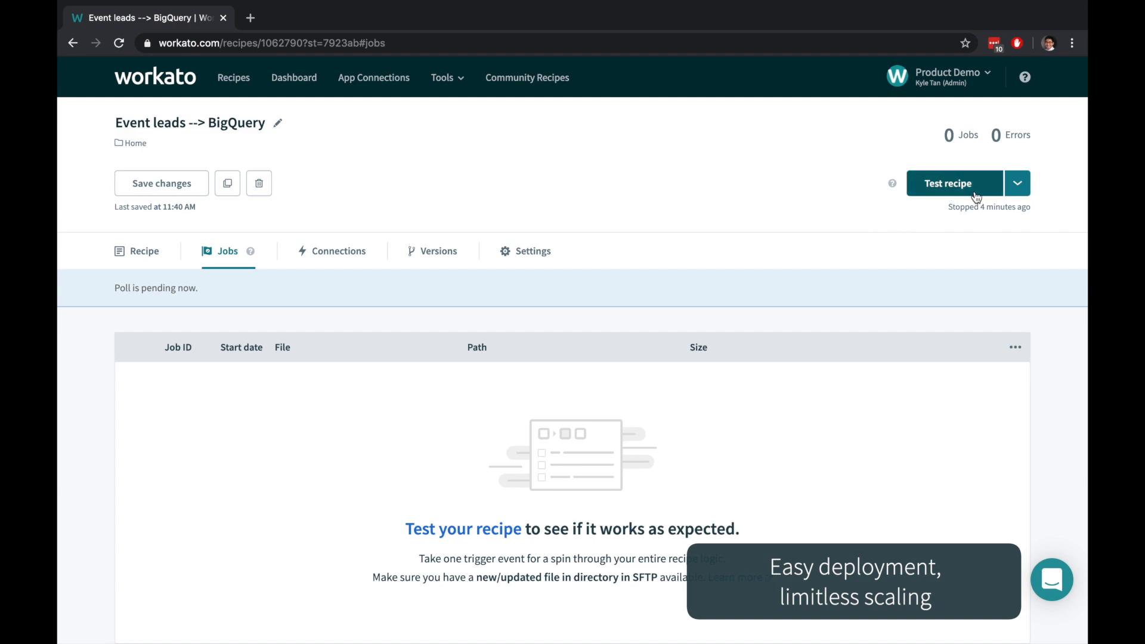
Start the 'Event leads --> BigQuery' recipe from the Test recipe dropdown
{"action": "left_click", "coordinate": [1017, 183]}
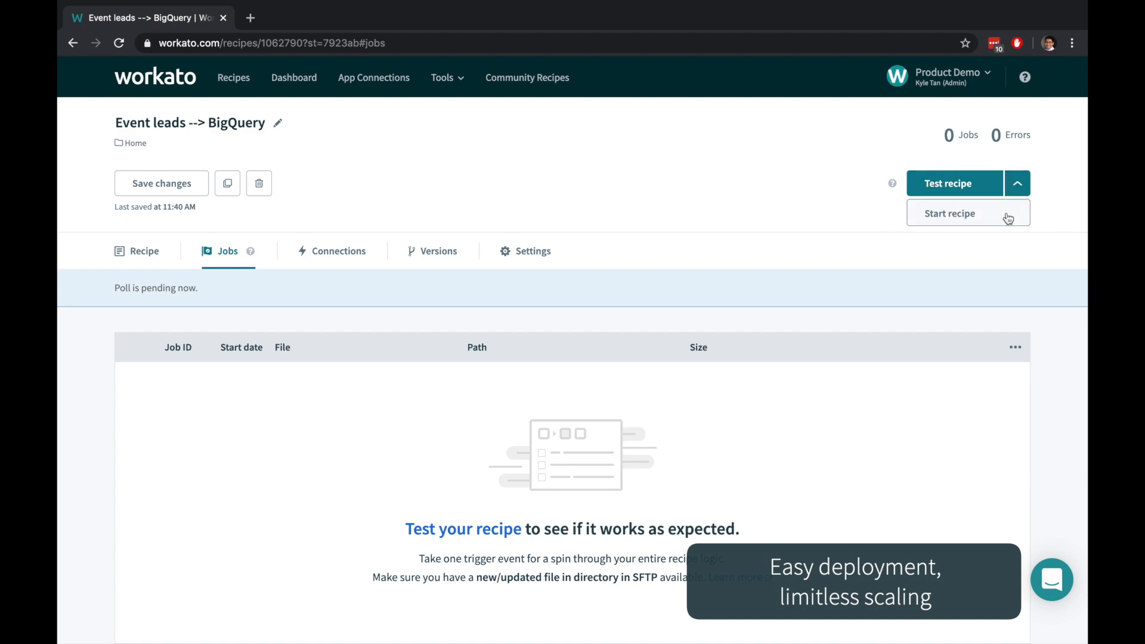
{"action": "left_click", "coordinate": [950, 214]}
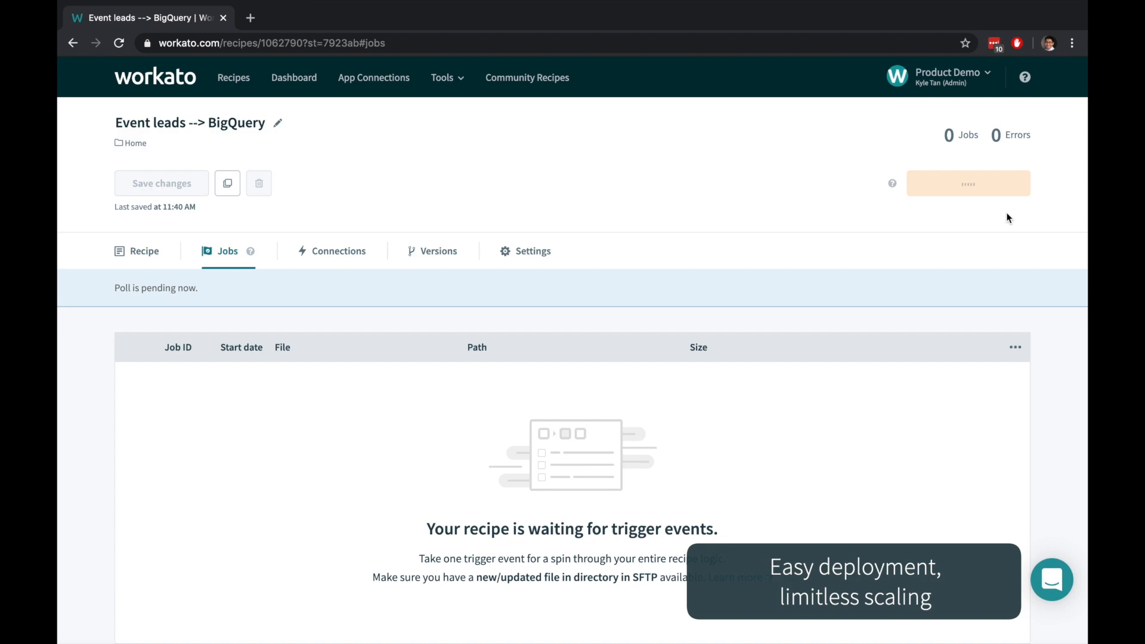
{"action": "left_click", "coordinate": [968, 182]}
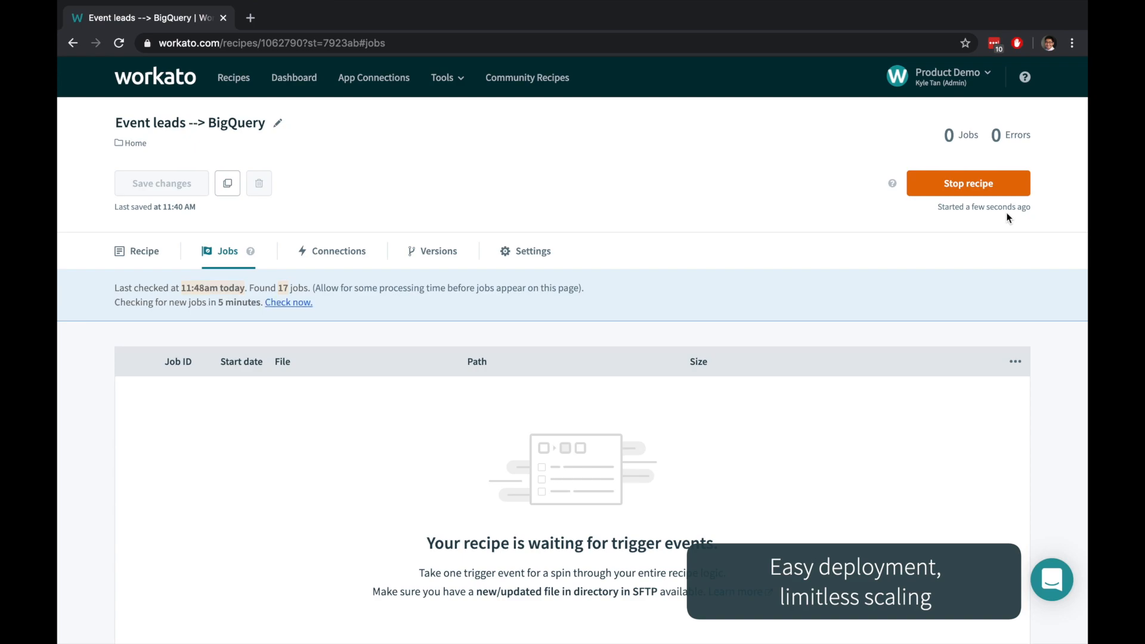
{"action": "left_click", "coordinate": [289, 303]}
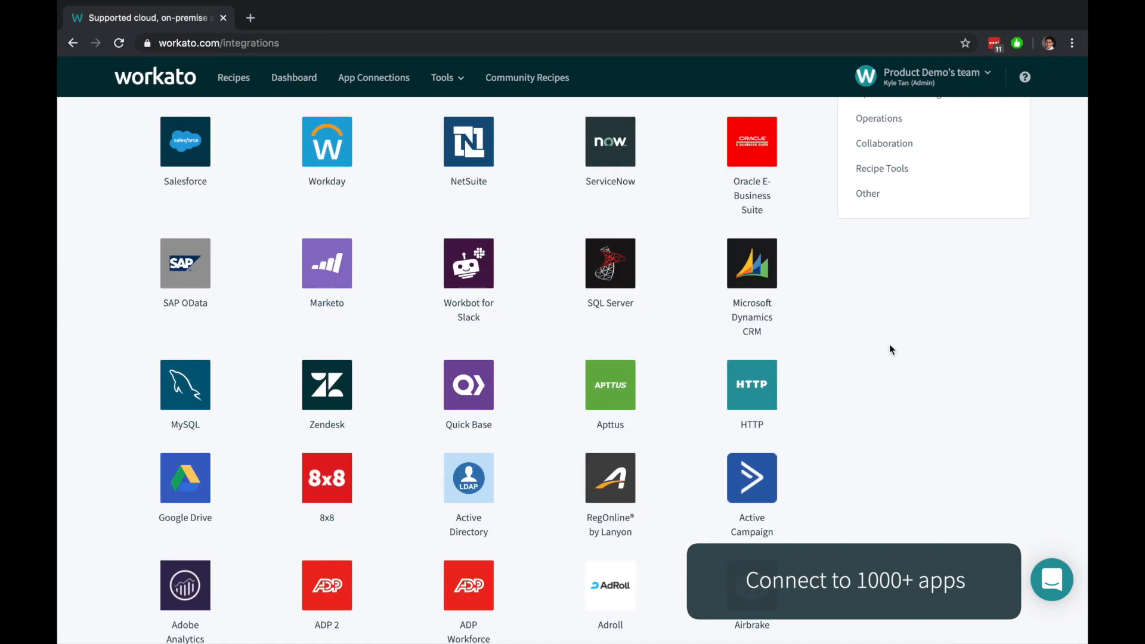
{"action": "scroll", "scroll_direction": "down", "scroll_amount": 3}
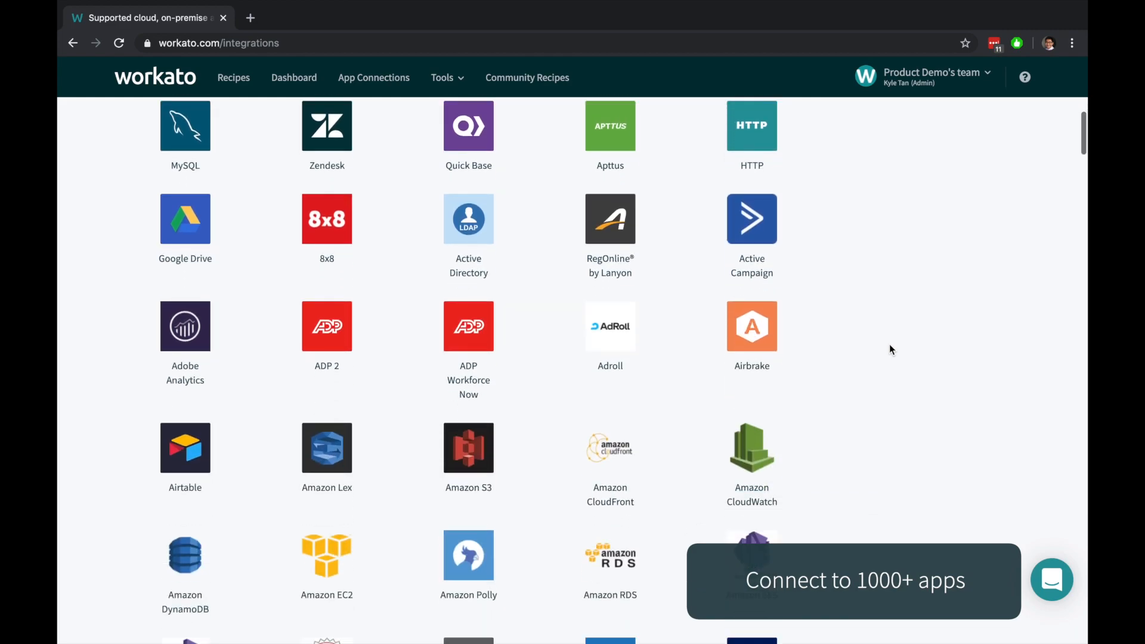
{"action": "scroll", "scroll_direction": "down", "scroll_amount": 3}
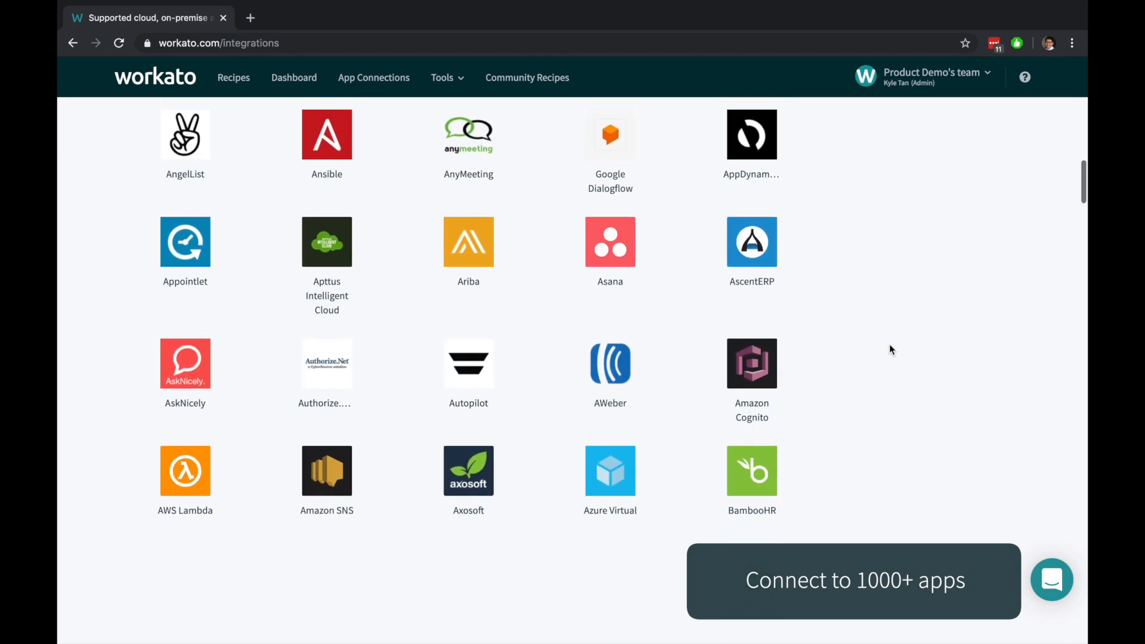
{"action": "scroll", "scroll_direction": "down", "scroll_amount": 3}
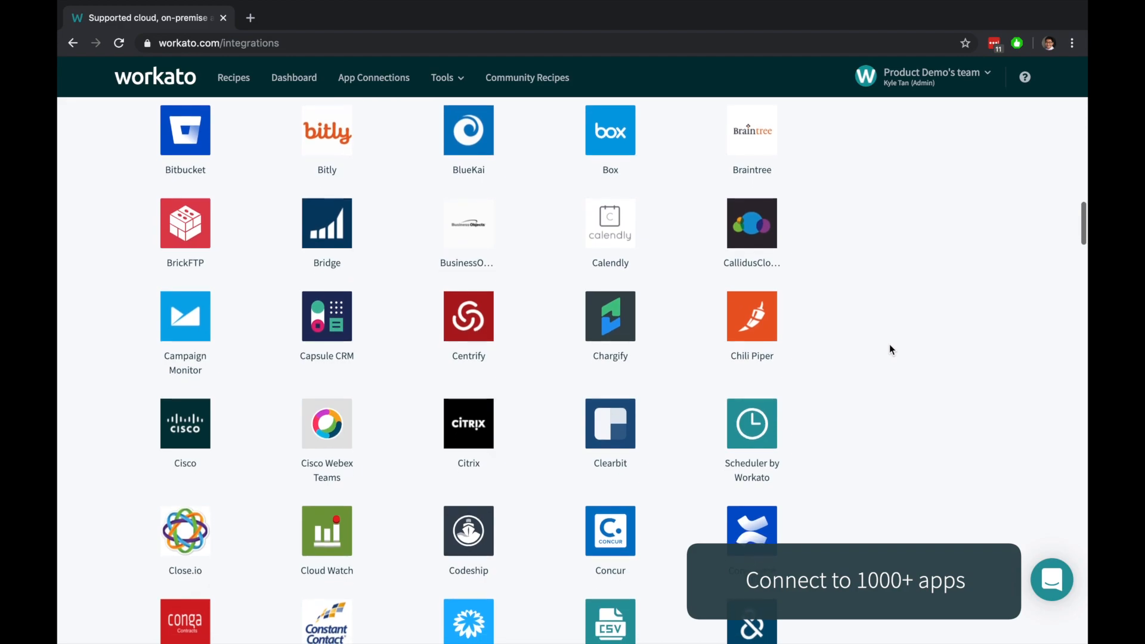
{"action": "scroll", "scroll_direction": "down", "scroll_amount": 3}
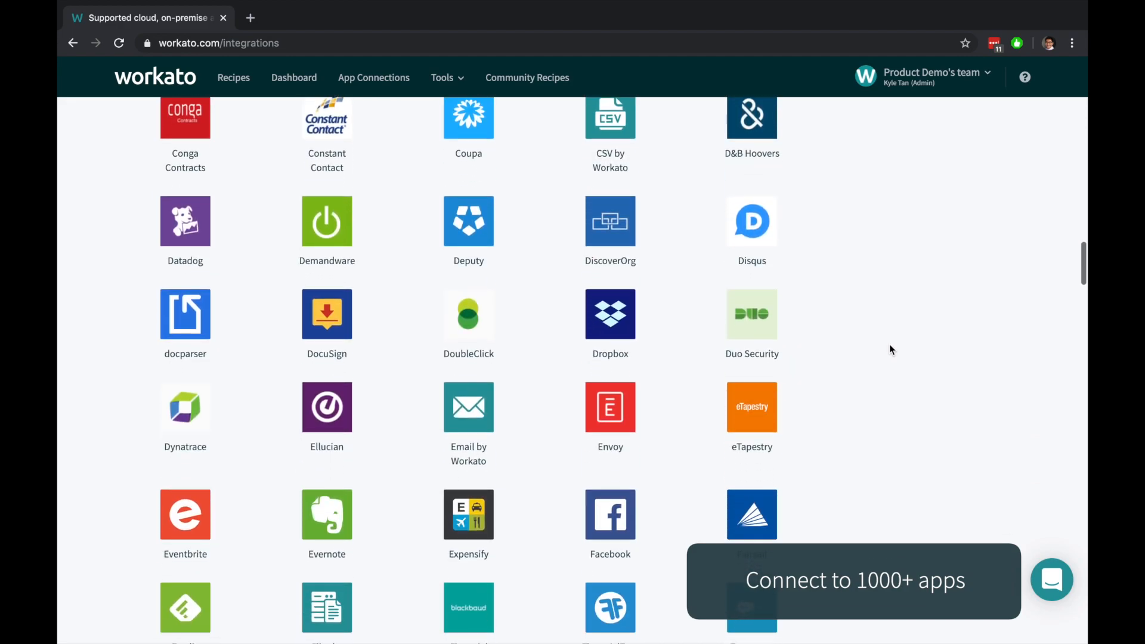